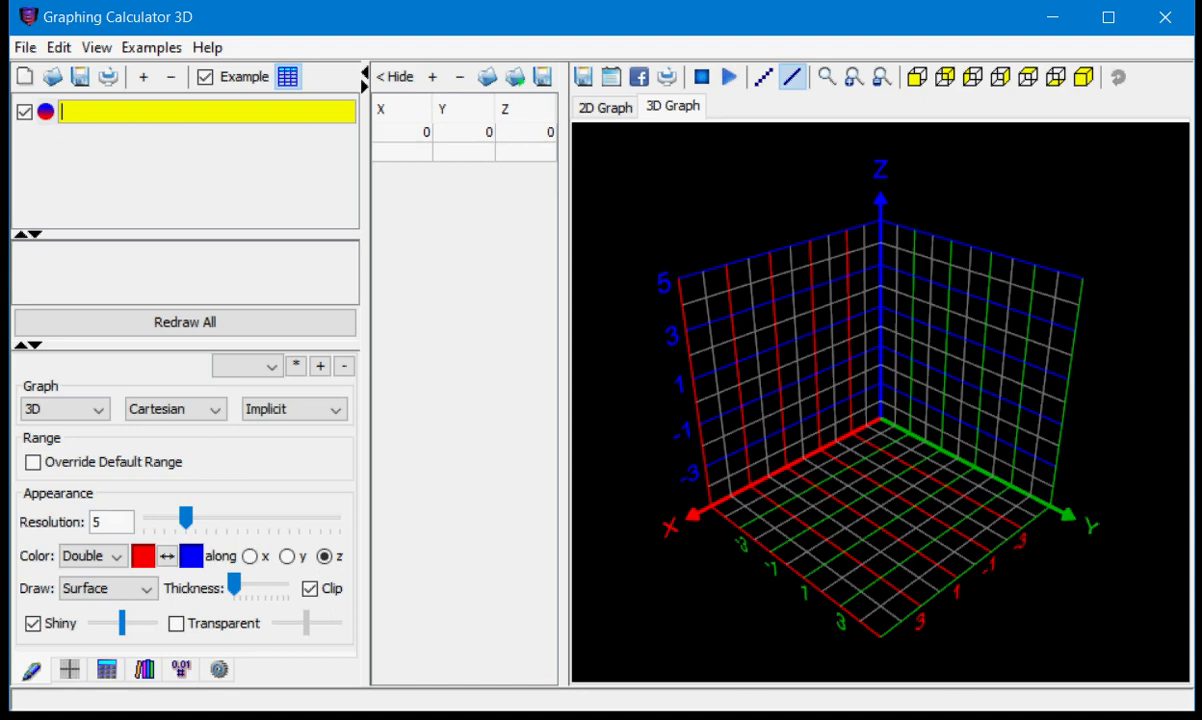
Enter z=sin(x*cos(y)) in the first equation row to plot the wavy surface.
text(z=sin)
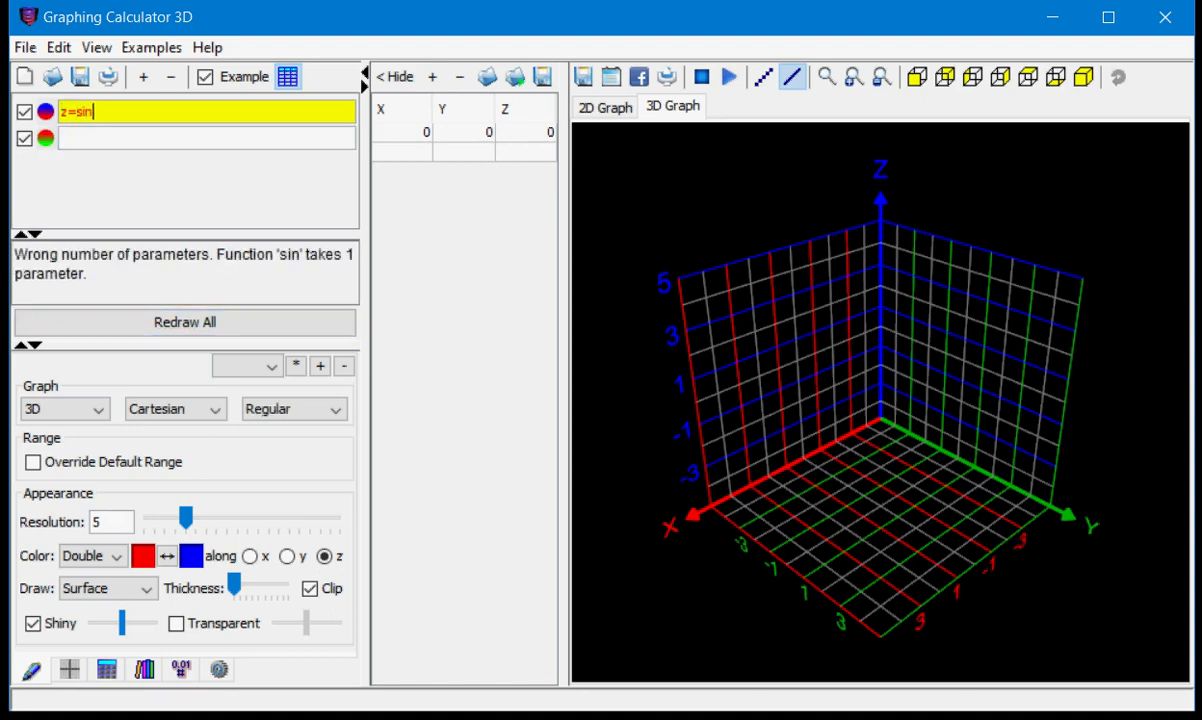
text((x)
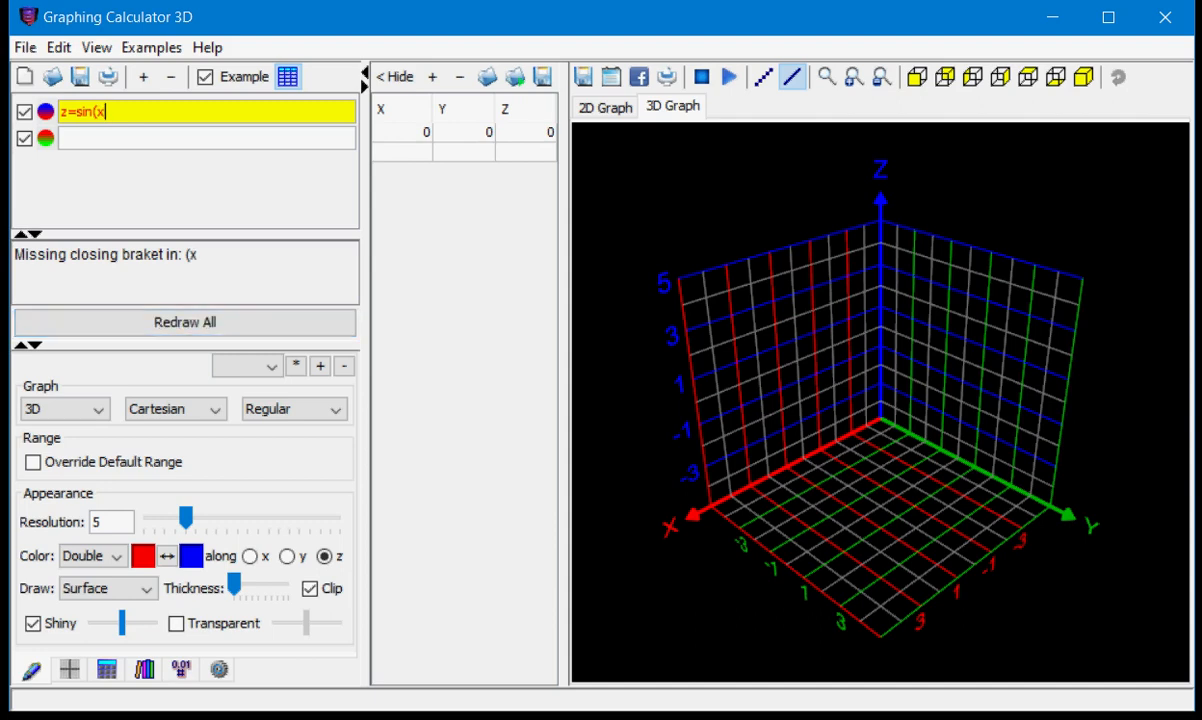
text(*c)
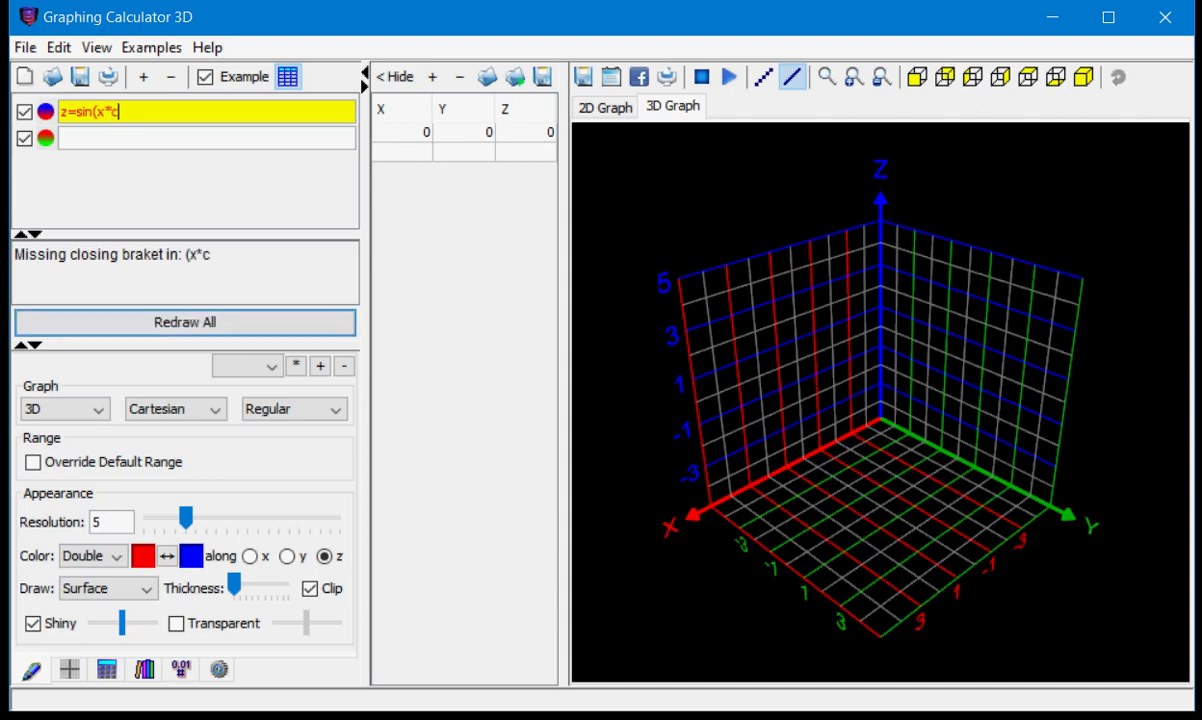
text(os()
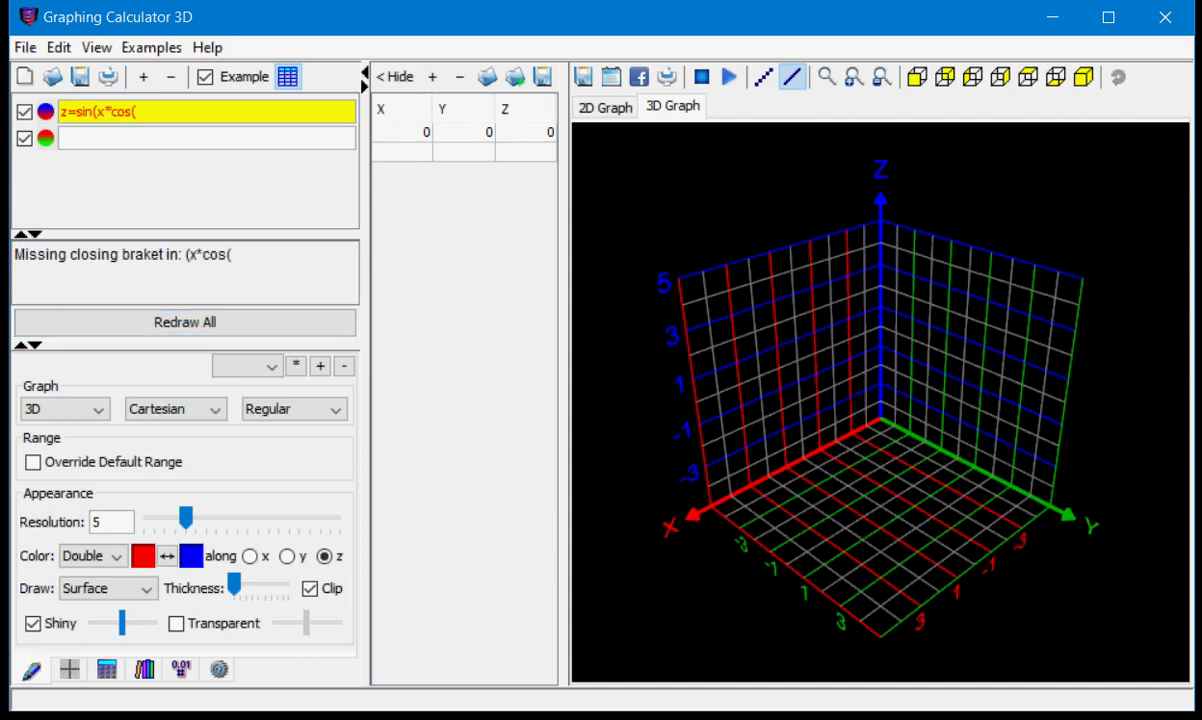
text(y)))
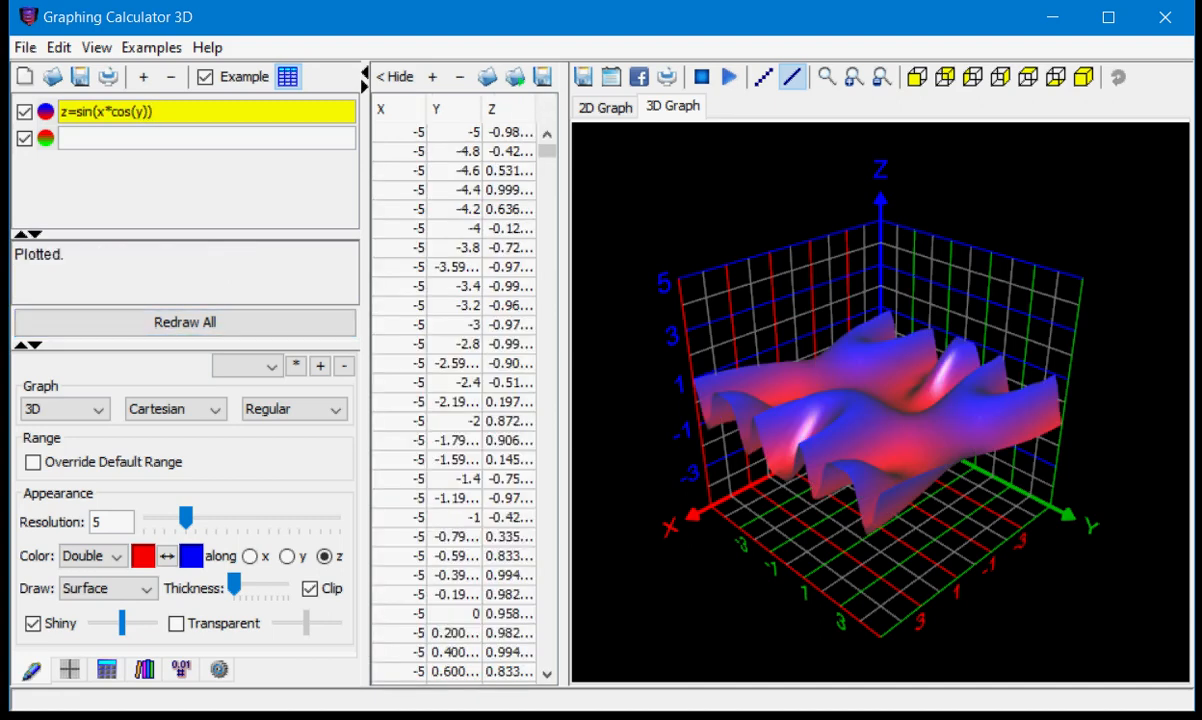
mouse_move(302, 108)
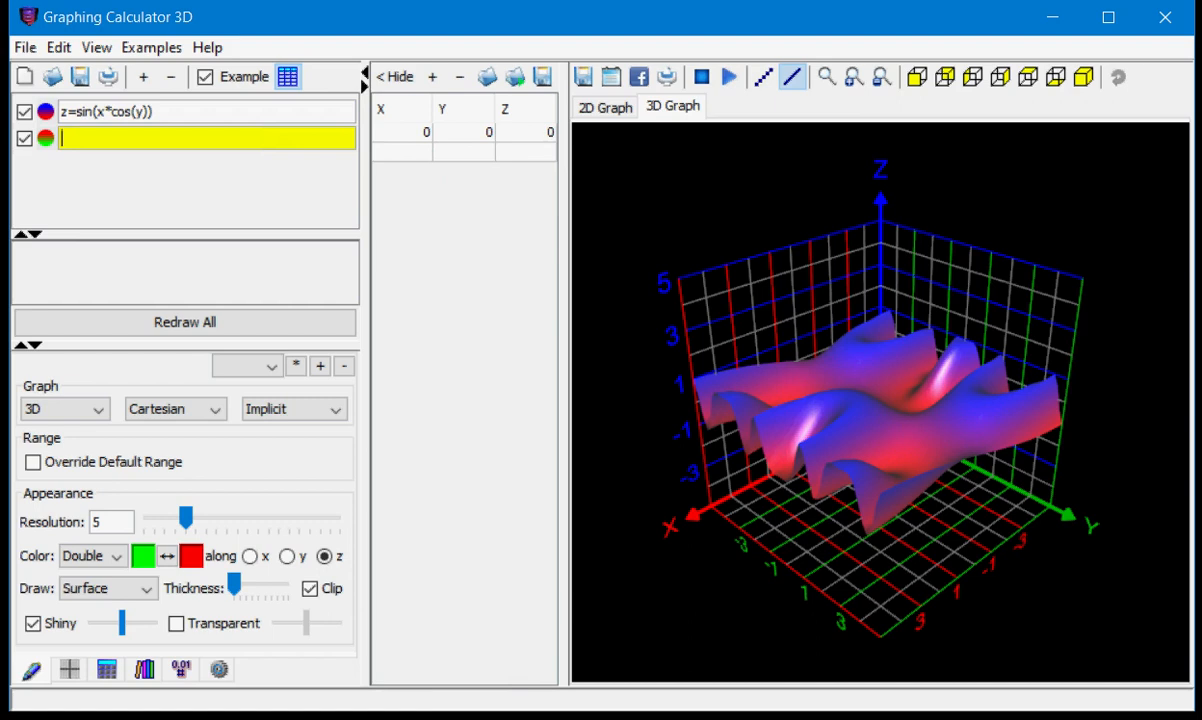
Enter z=0 in the second equation row to plot the horizontal plane.
text(z=)
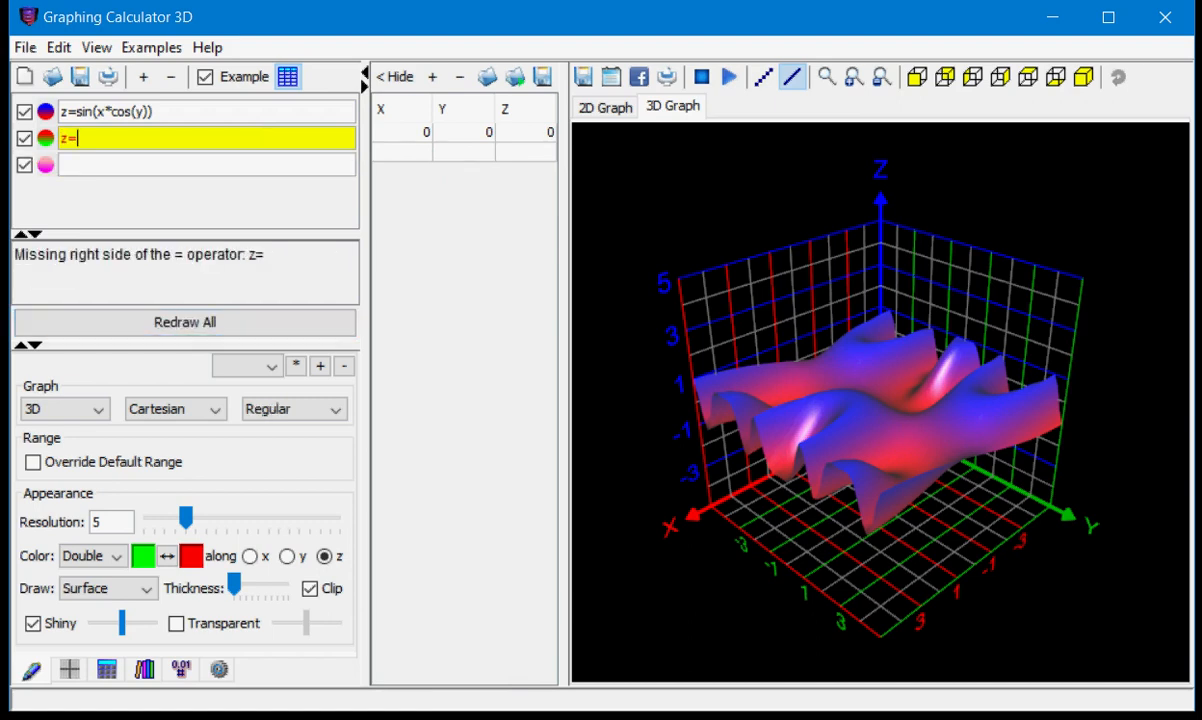
text(0)
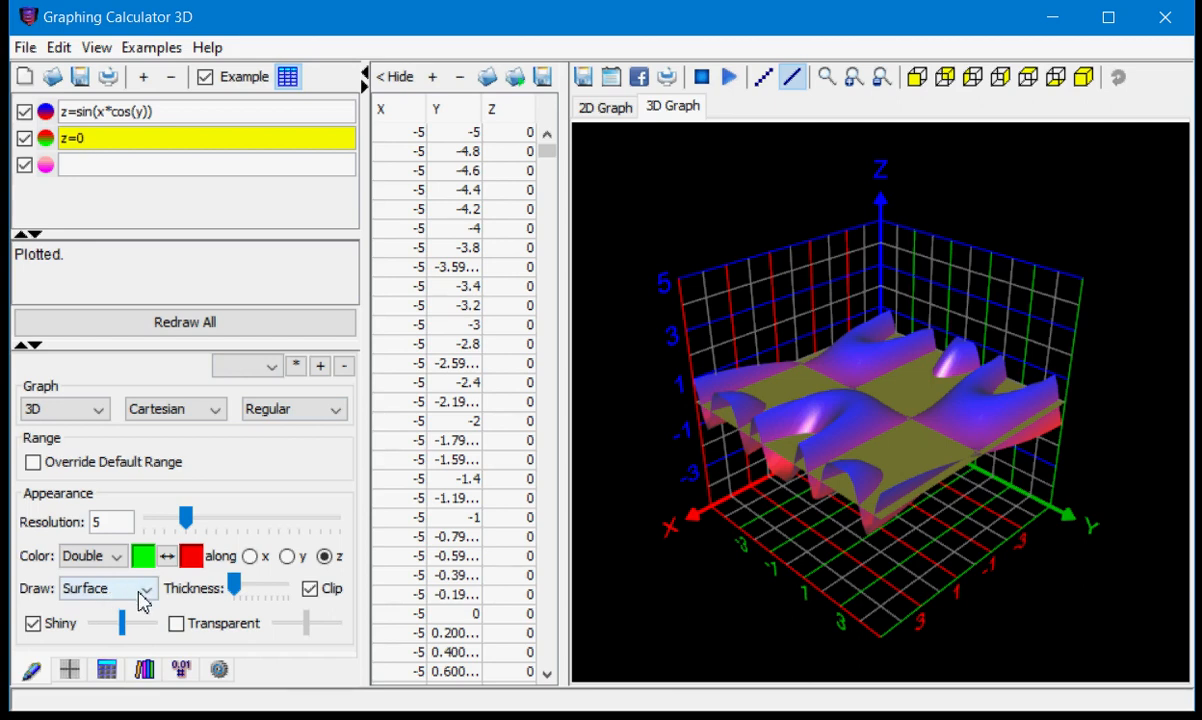
Set the z=0 plane's Draw mode to Intersection and rotate the view to inspect it.
click(140, 588)
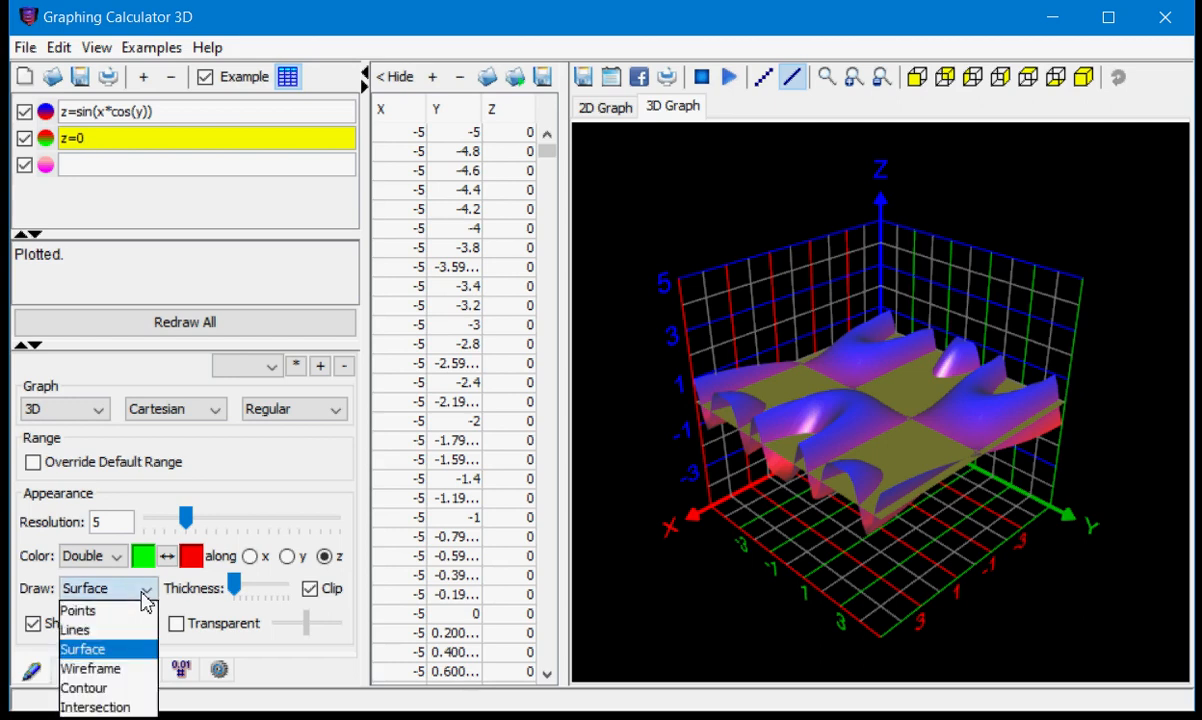
mouse_move(92, 704)
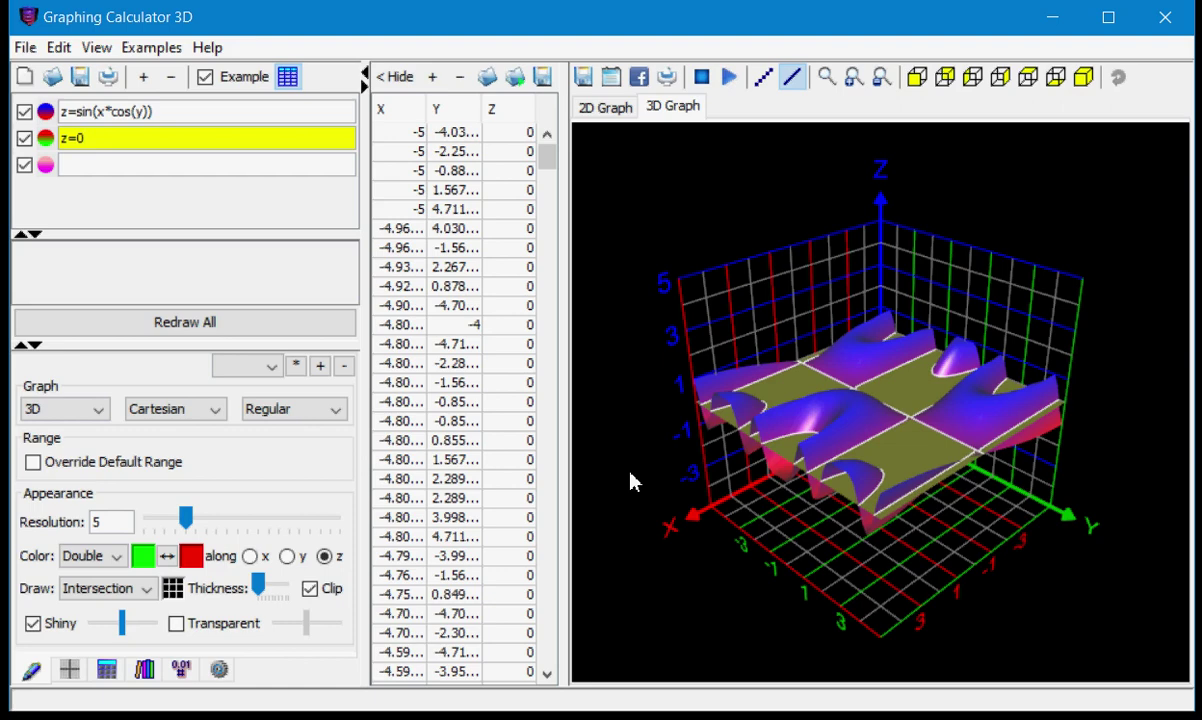
drag(630, 480, 870, 648)
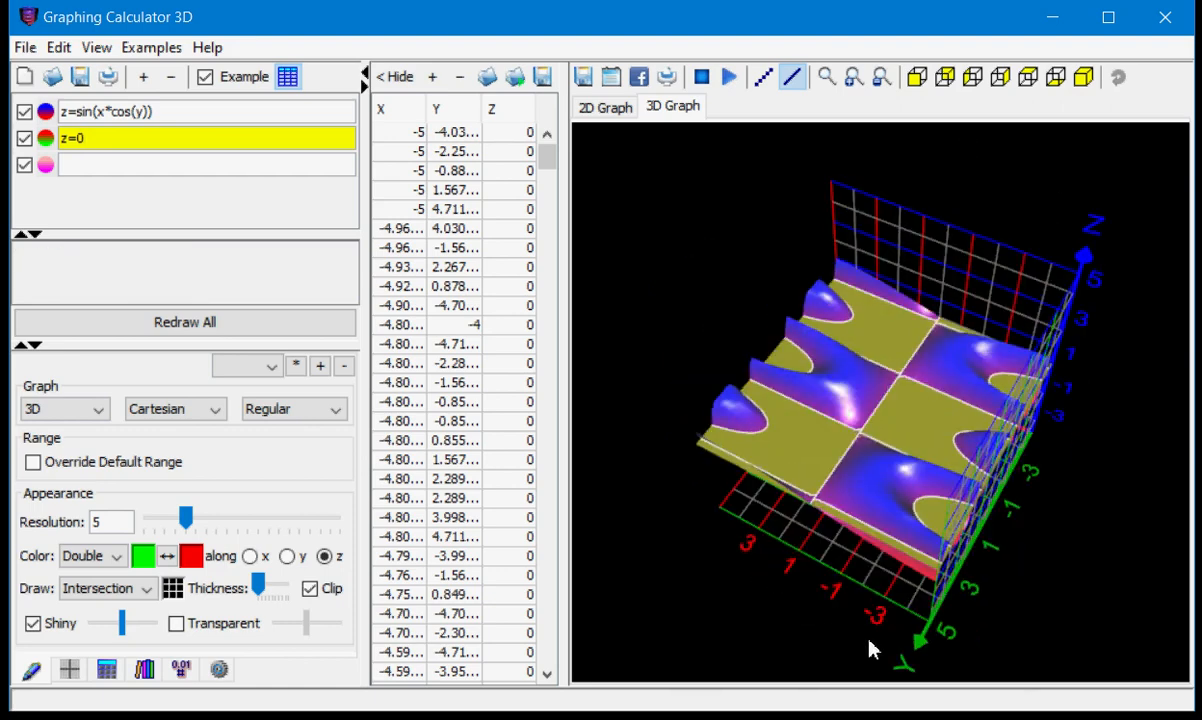
drag(870, 648, 1058, 562)
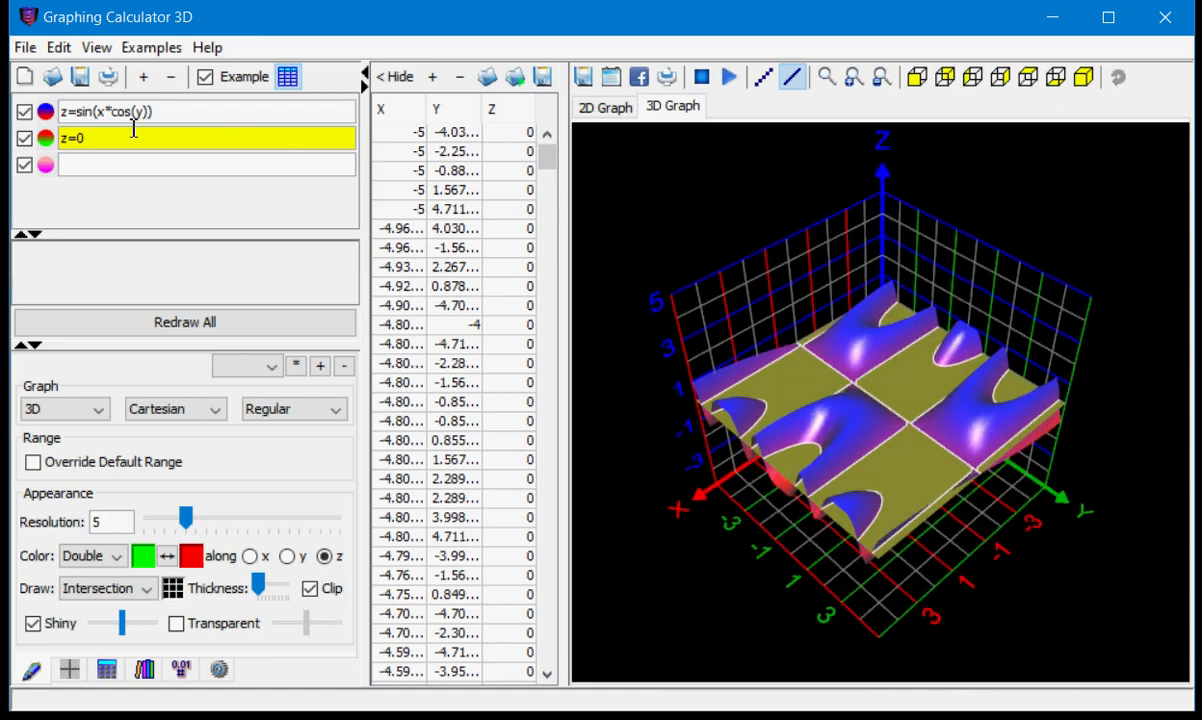
Hide the z=sin(x*cos(y)) surface to view the intersection curves alone, then show it again.
click(16, 112)
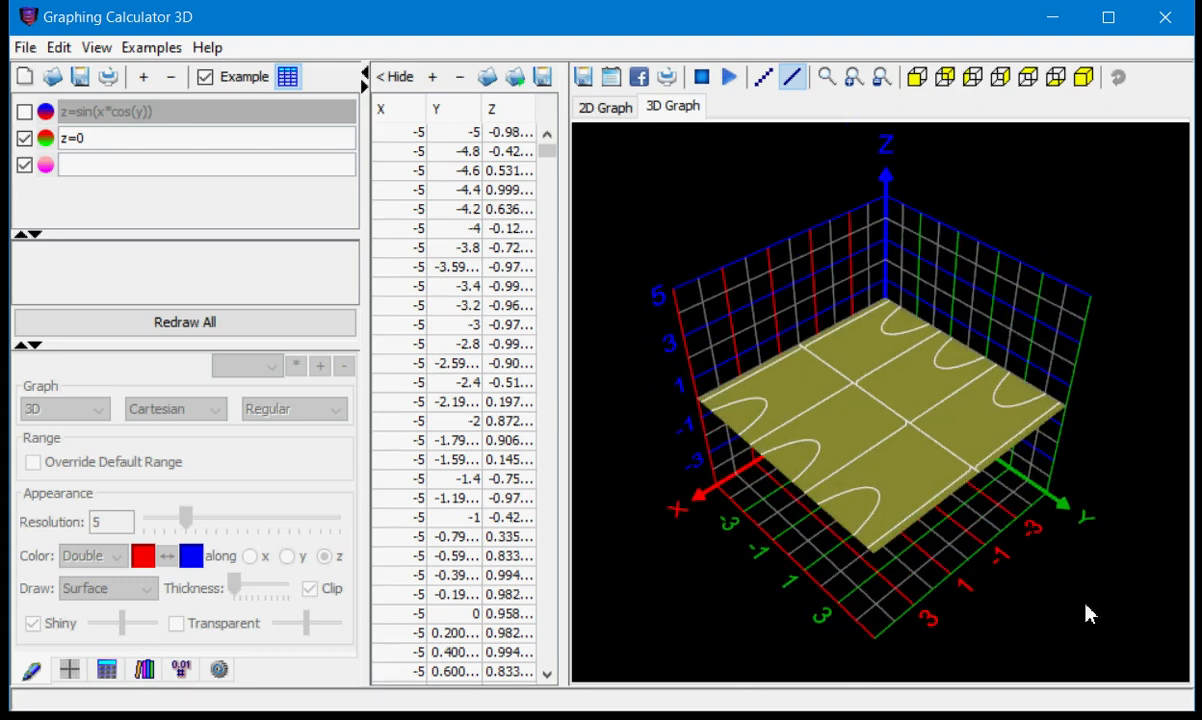
click(24, 112)
text(-y)
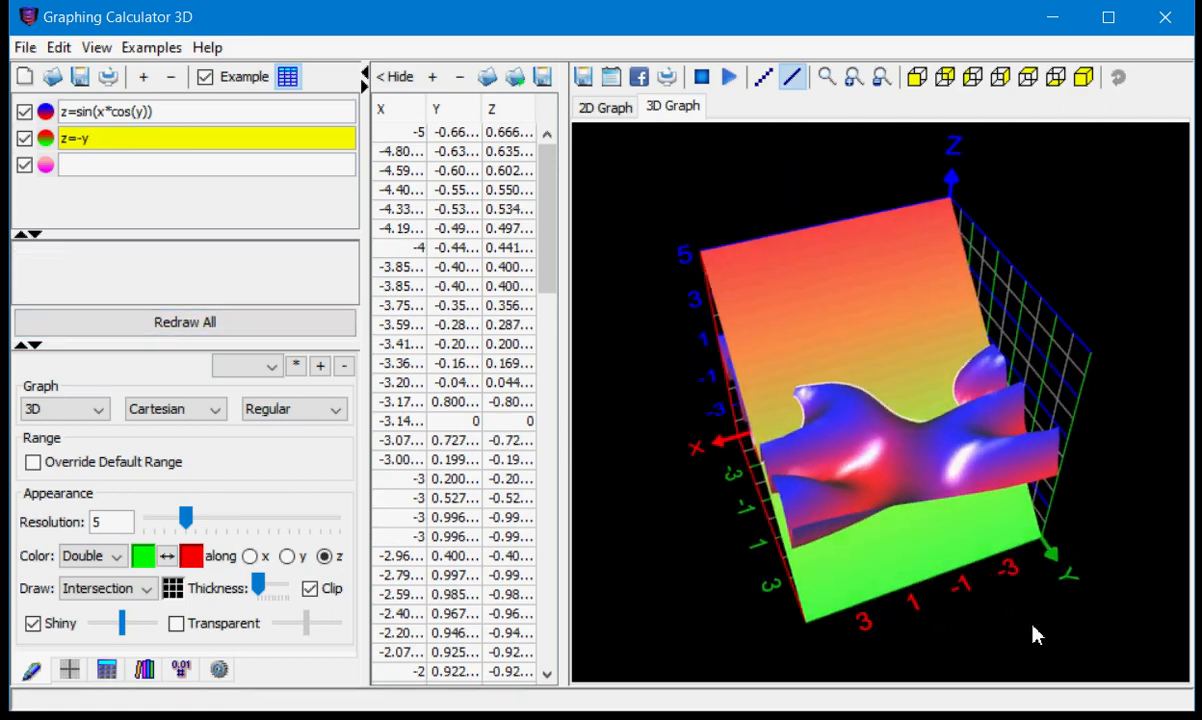
Rotate the view to see the tilted z=-y plane slicing the surface.
drag(1036, 636, 1104, 598)
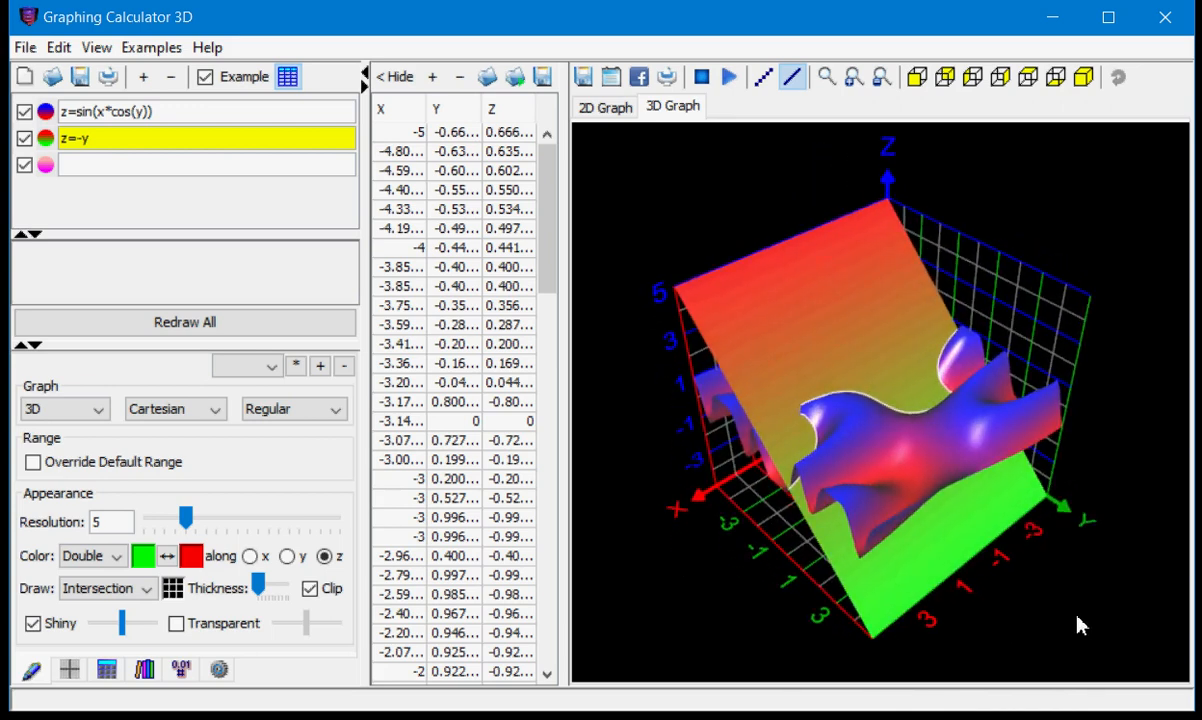
mouse_move(1088, 604)
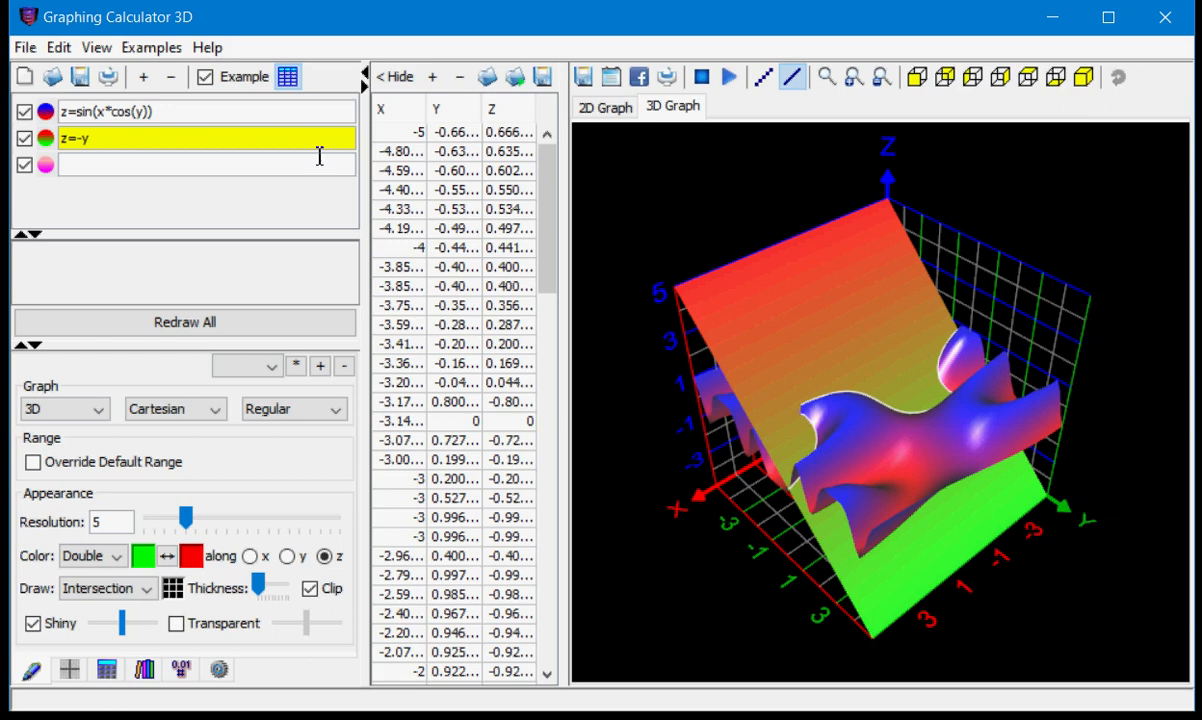
mouse_move(122, 112)
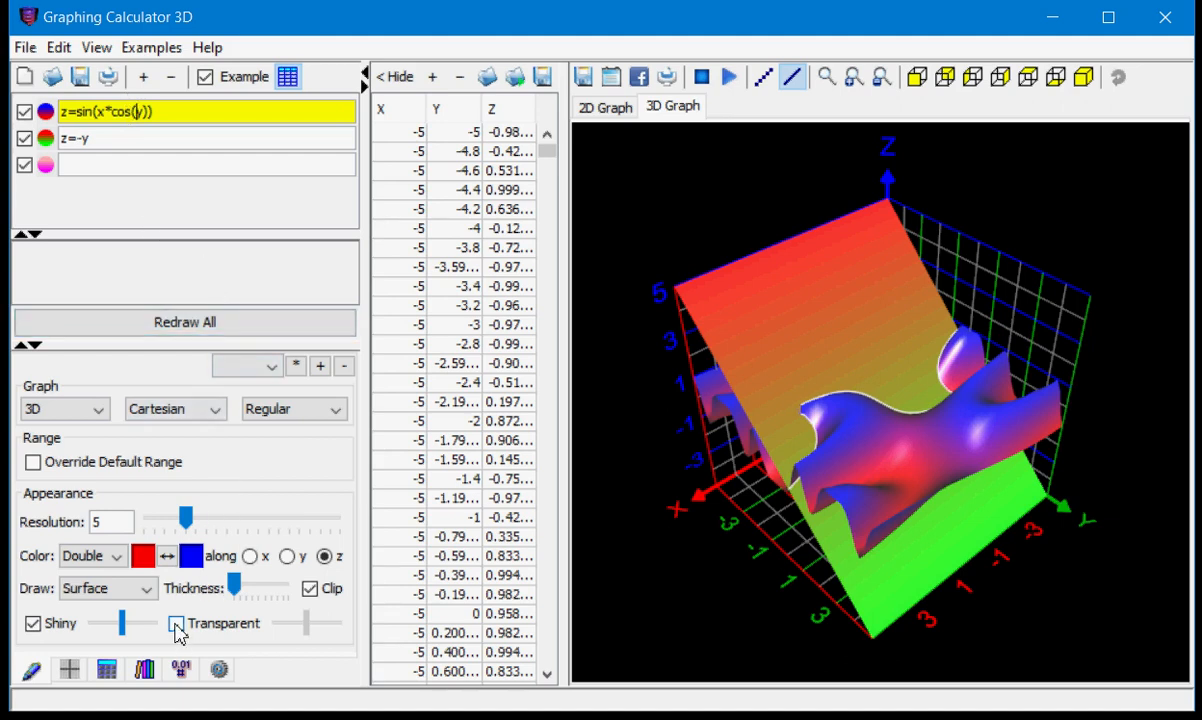
Make both the surface and the z=-y plane Transparent so only the intersection curve shows.
click(176, 624)
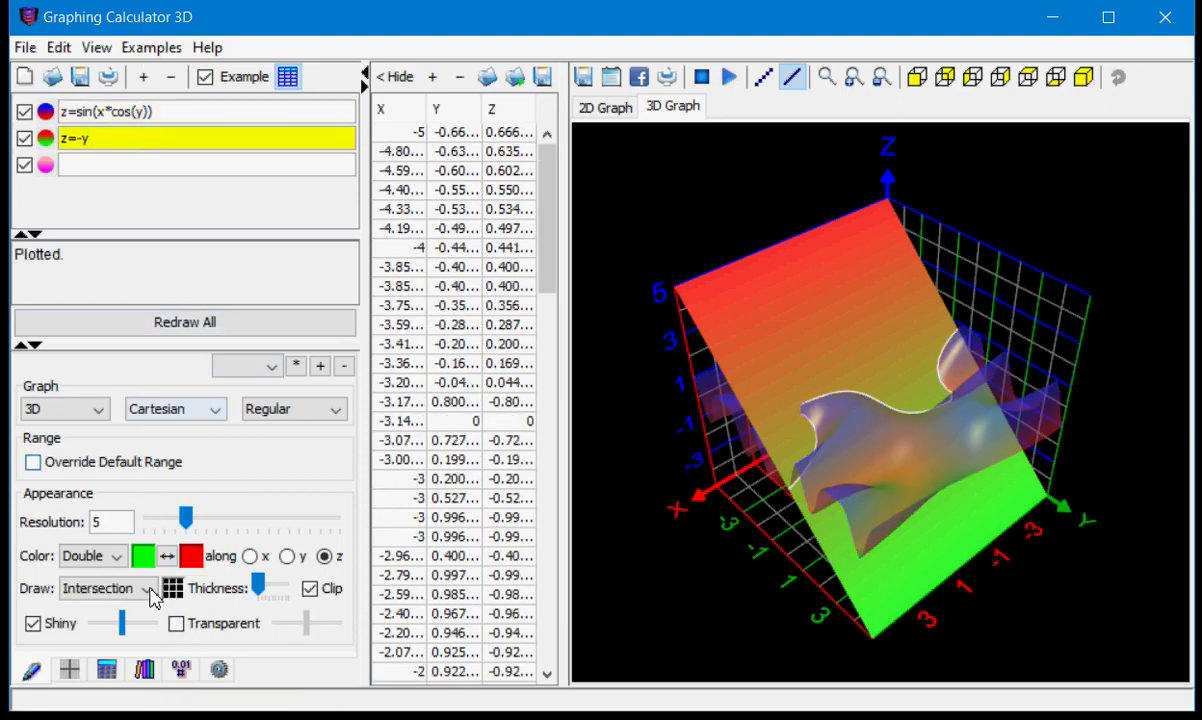
click(176, 624)
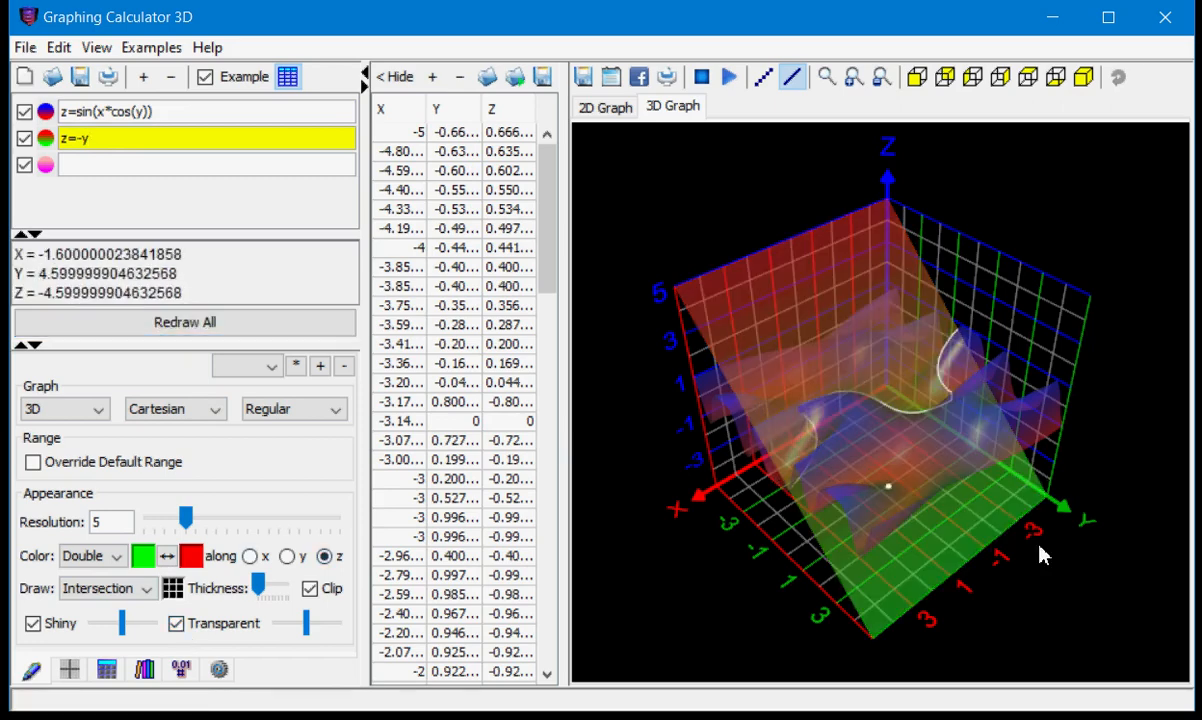
drag(1040, 556, 996, 584)
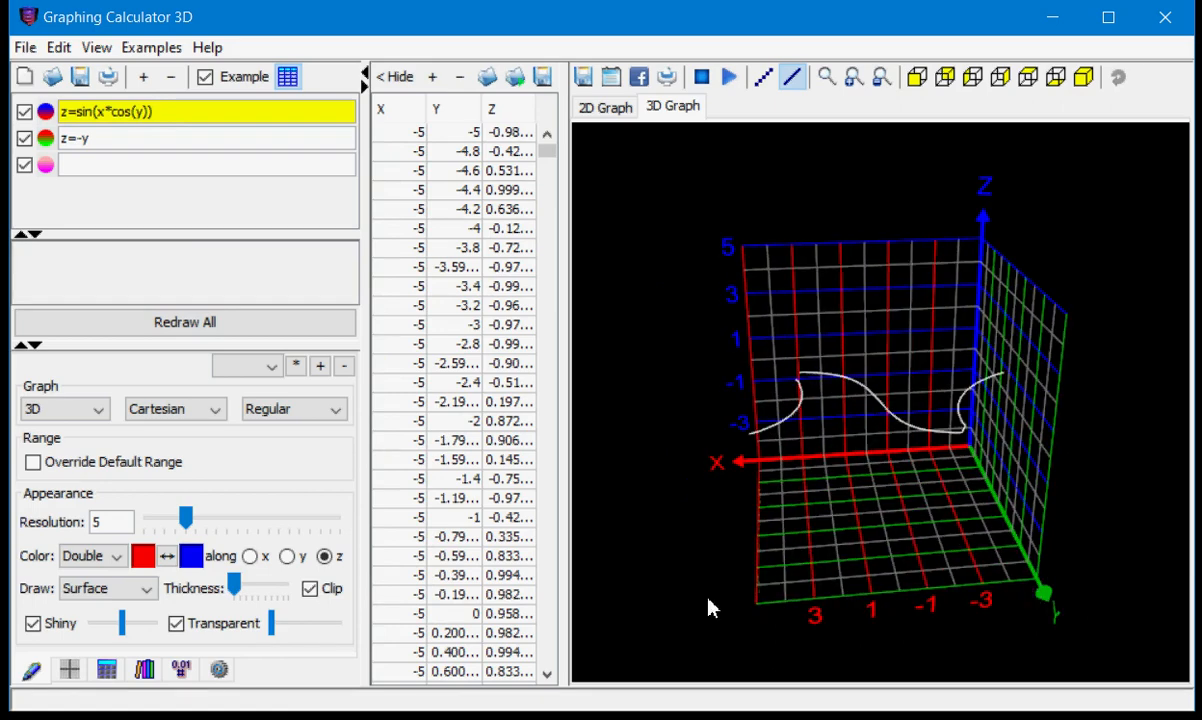
Set the surface's Resolution slider to 7 and rotate around the replotted intersection curve.
drag(710, 608, 804, 600)
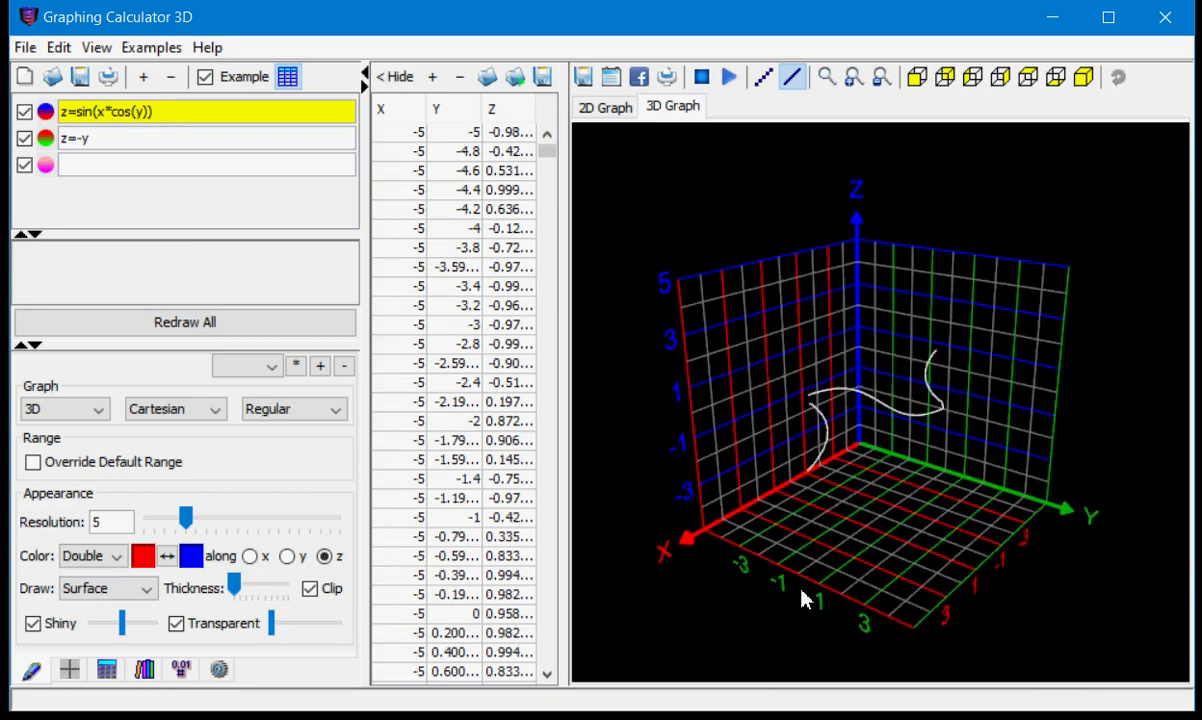
drag(804, 596, 800, 404)
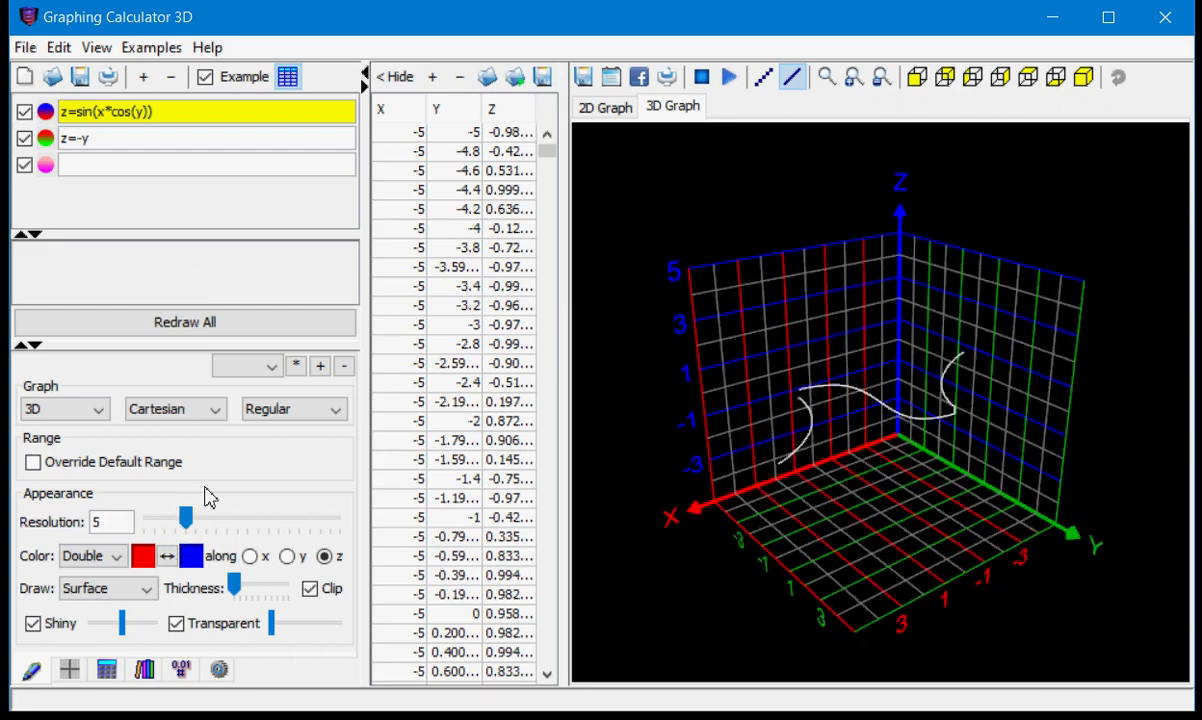
drag(184, 518, 204, 518)
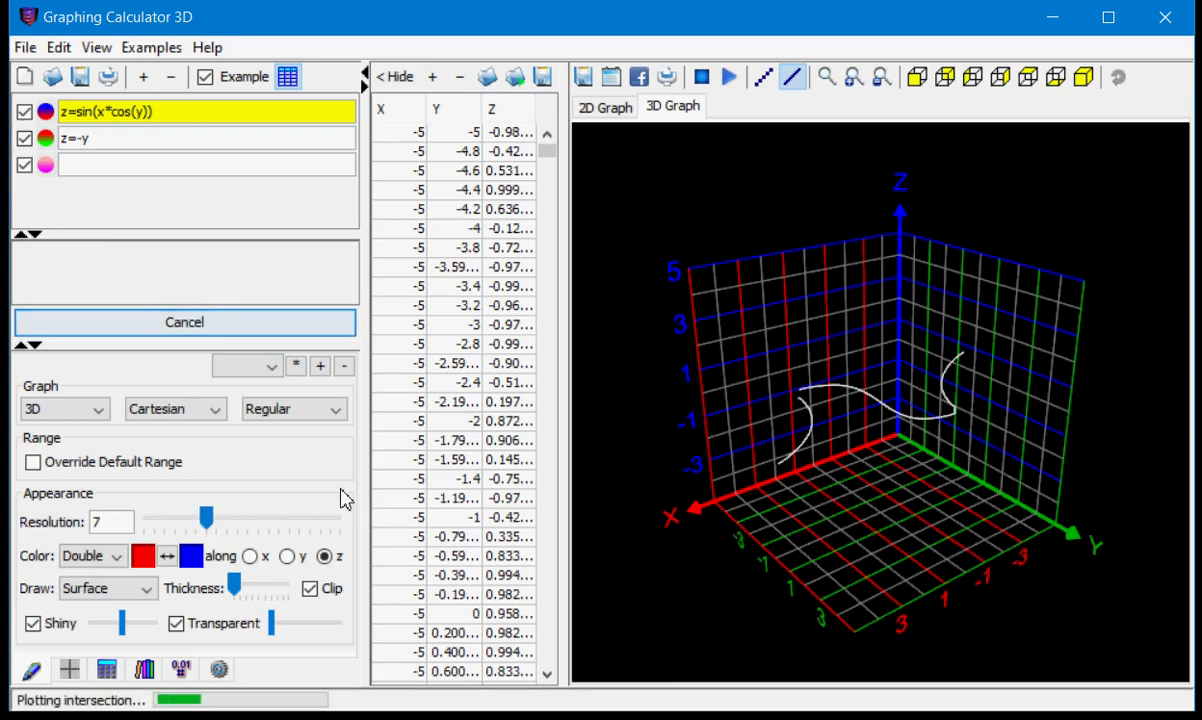
mouse_move(598, 482)
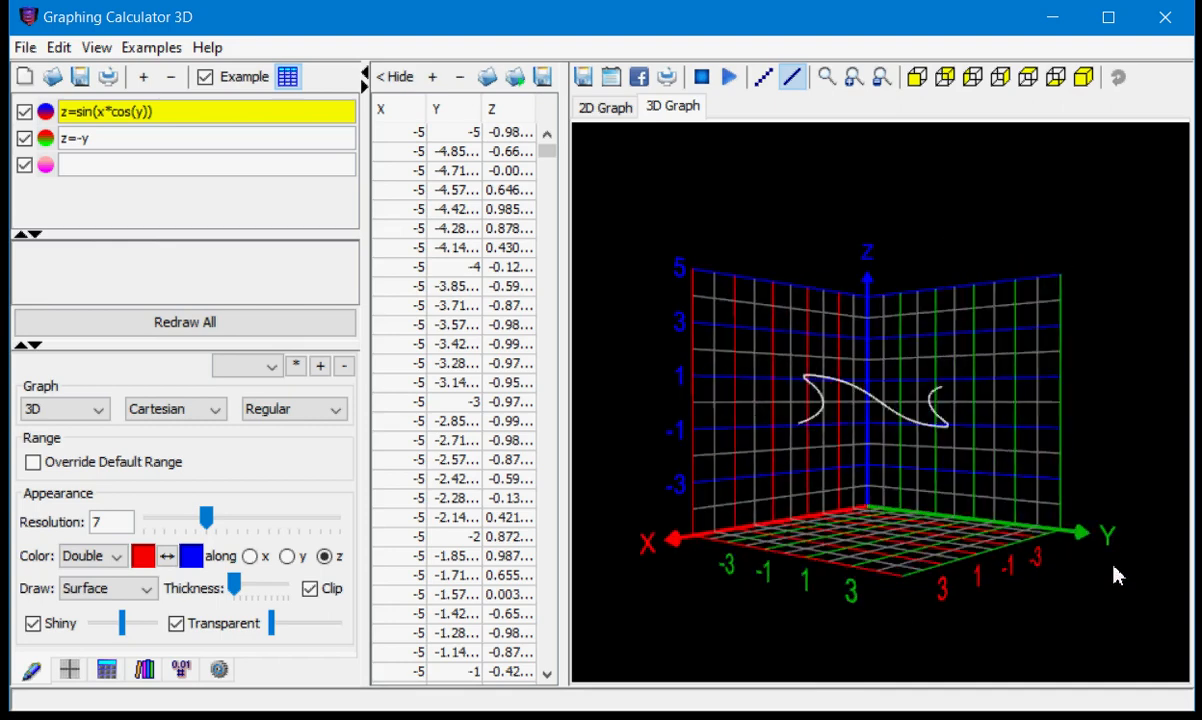
drag(1118, 576, 996, 610)
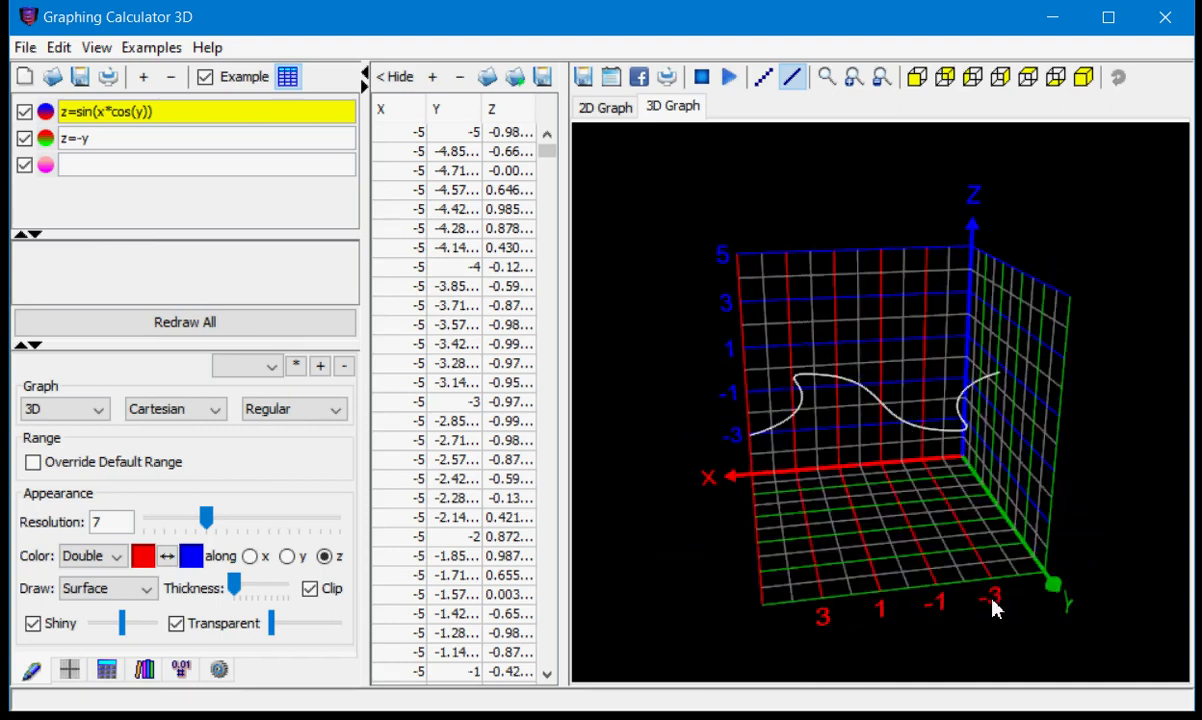
drag(996, 610, 1064, 620)
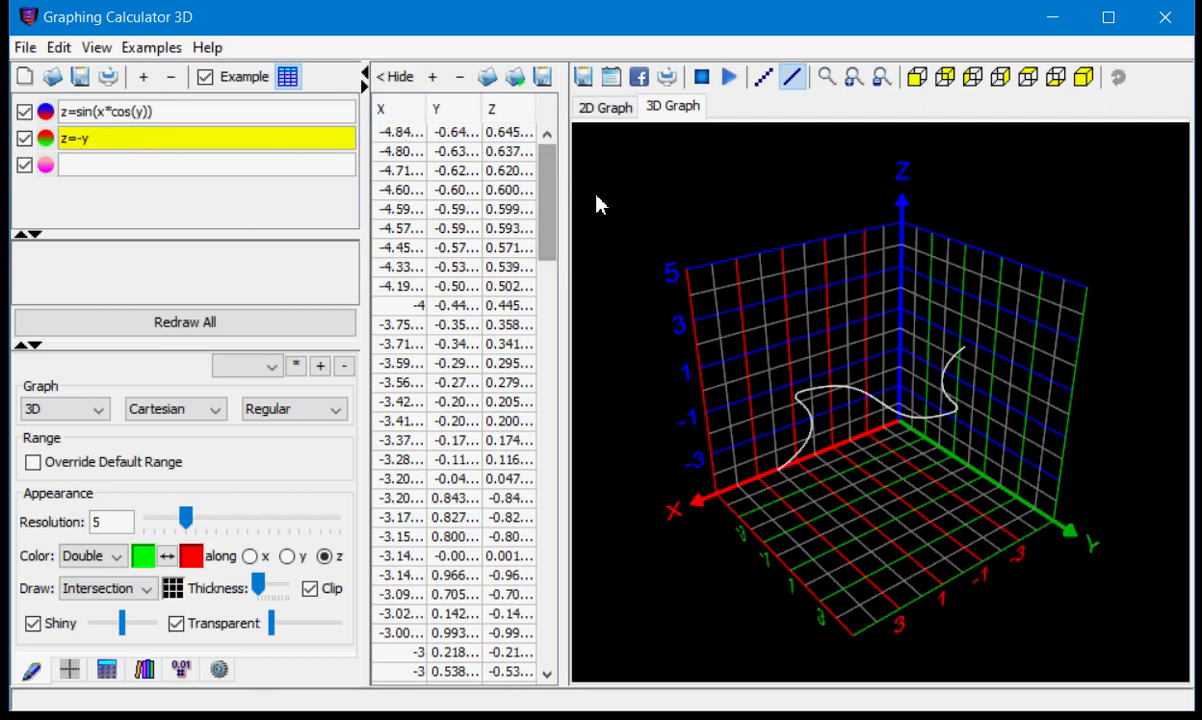
Read point coordinates from the curve in the 3D view and a row in the X/Y/Z table.
scroll(down, 3)
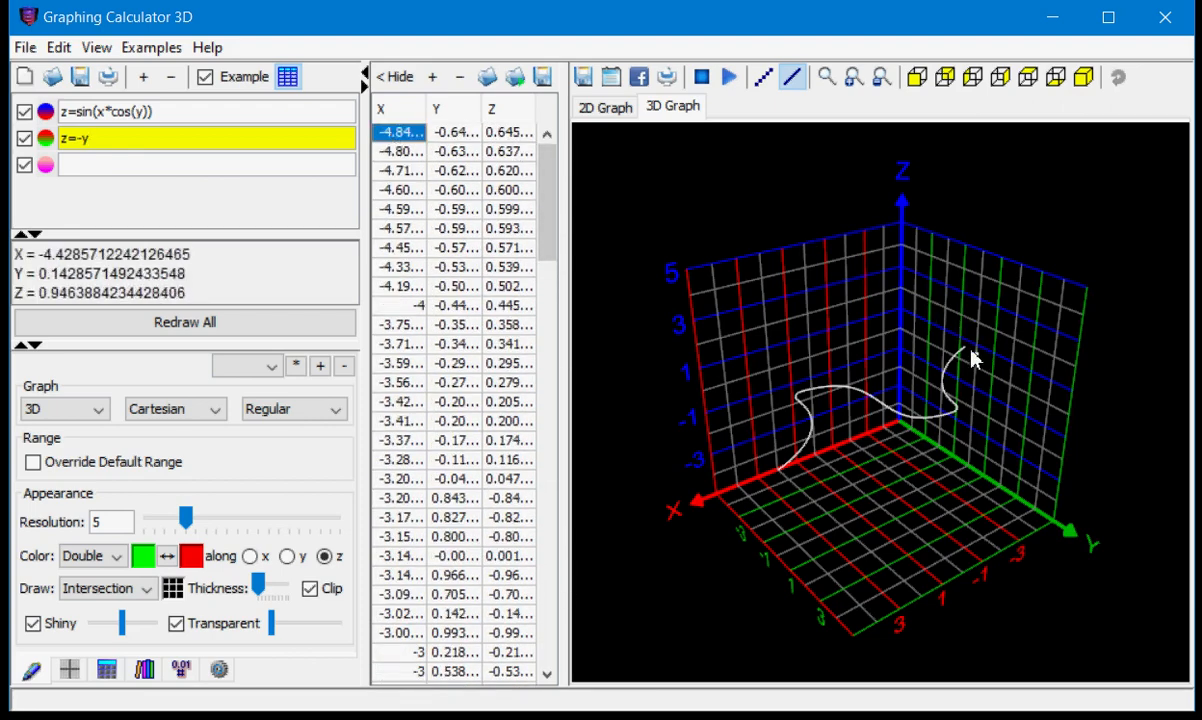
click(396, 152)
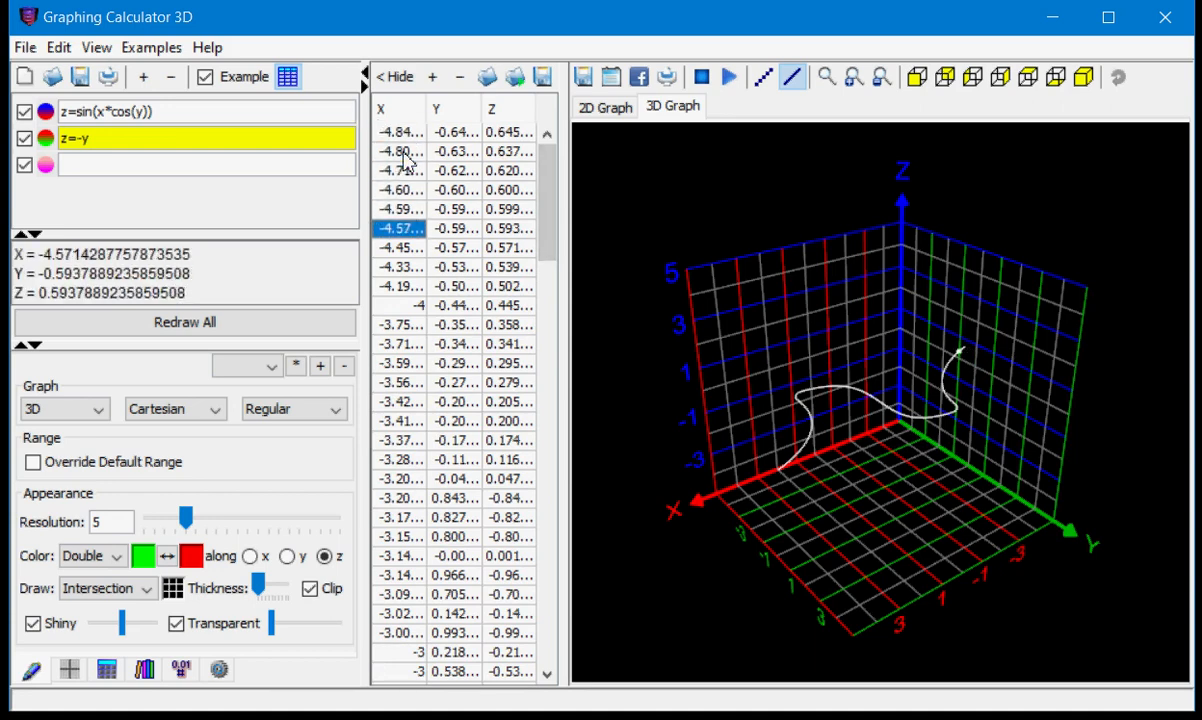
click(400, 670)
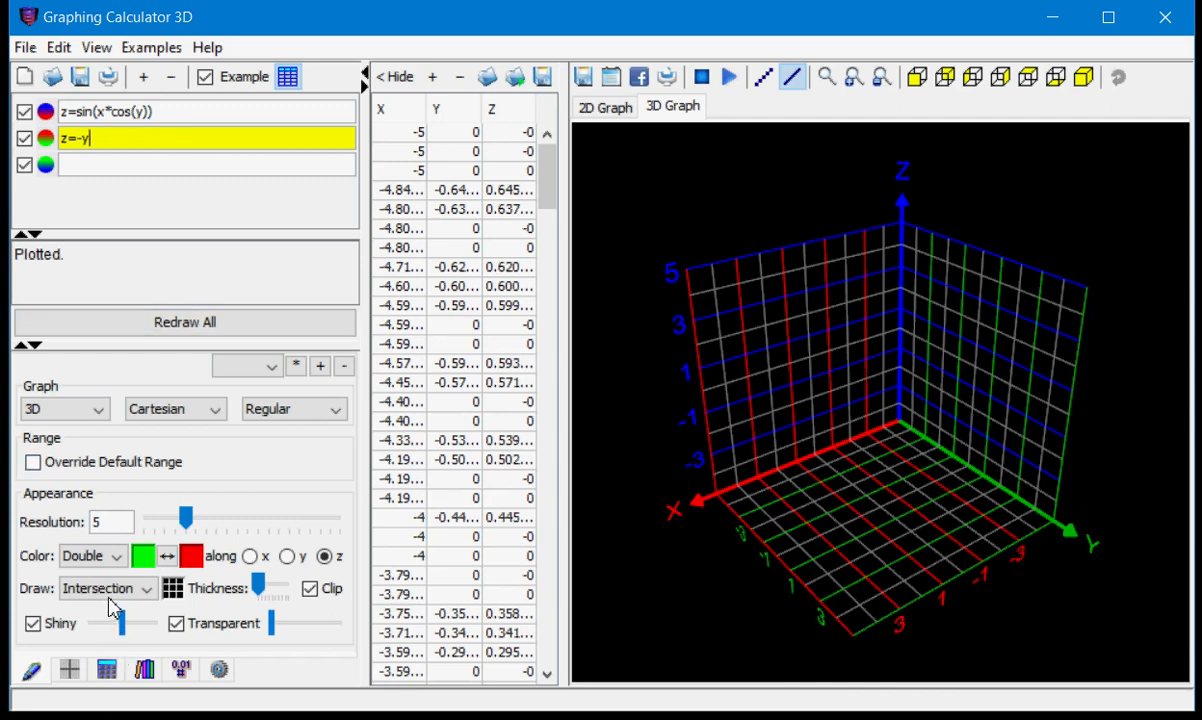
Set the z=-y plane's Draw mode to Surface so it renders solid.
click(104, 588)
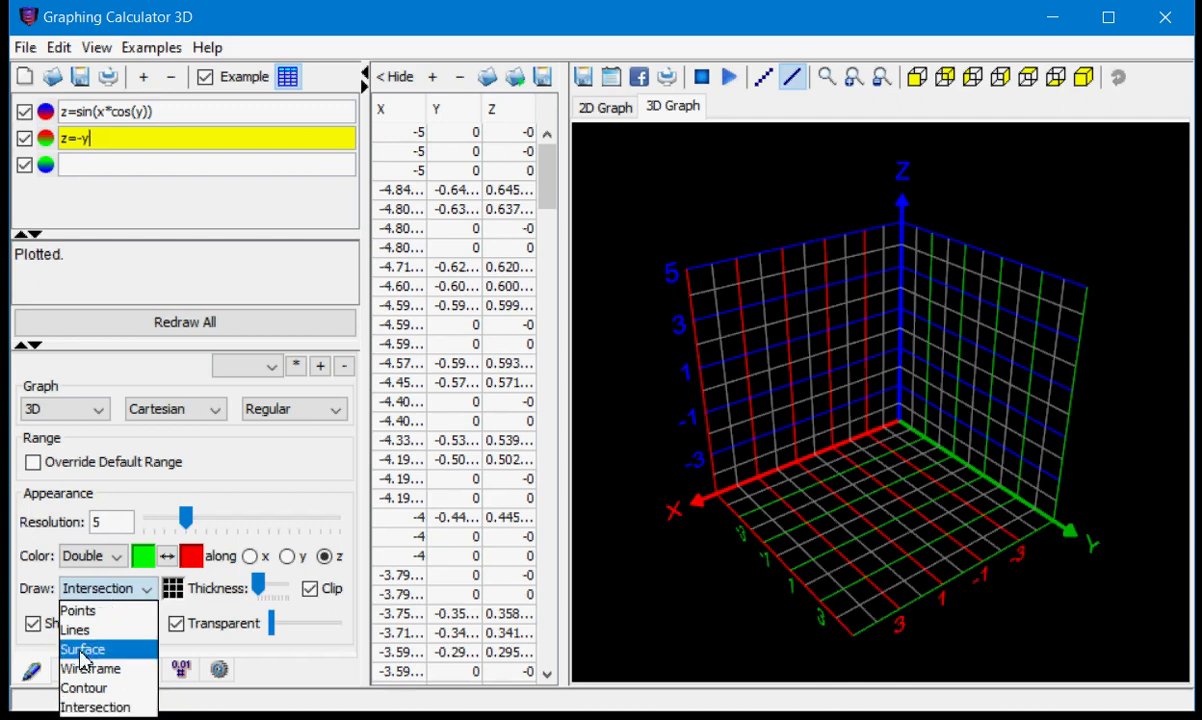
click(74, 648)
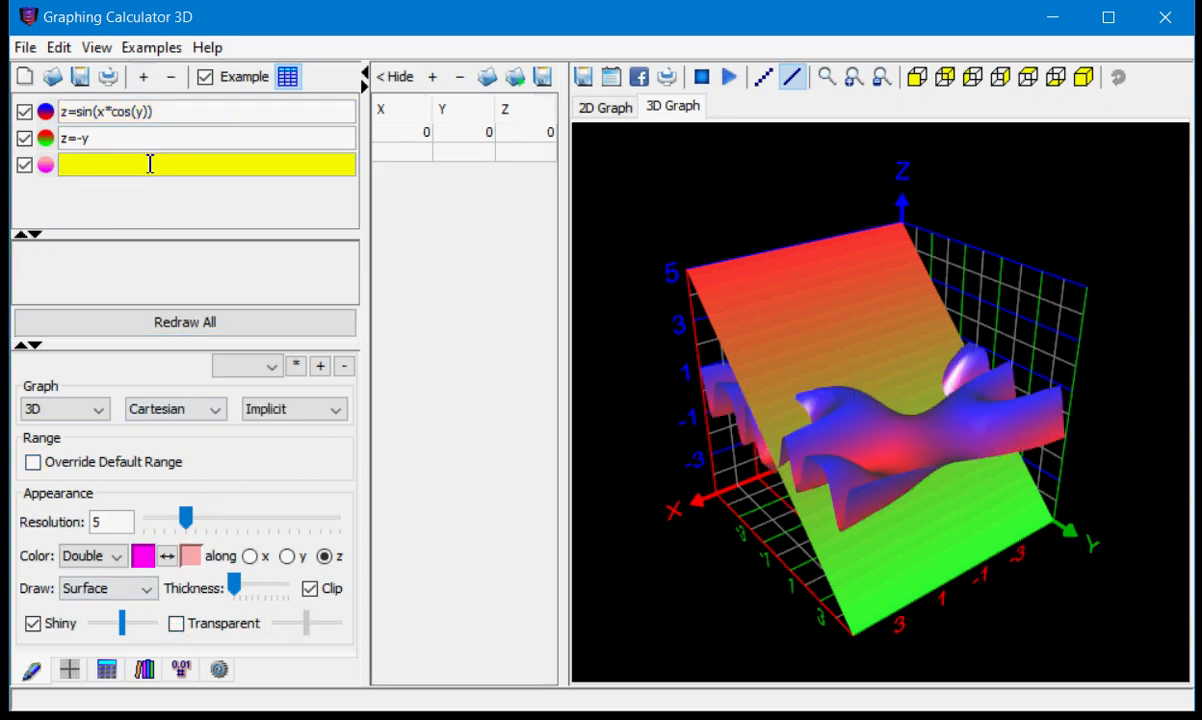
Enter z=0 in the third equation row to add the horizontal plane.
text(z=)
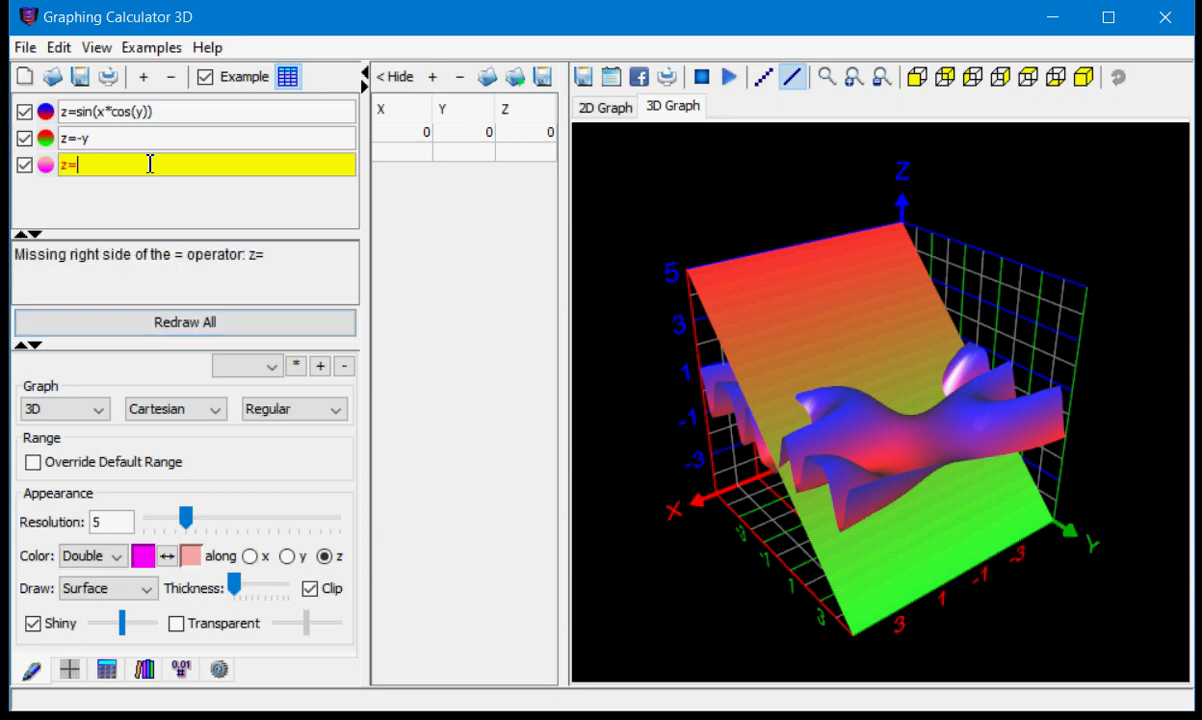
text(0)
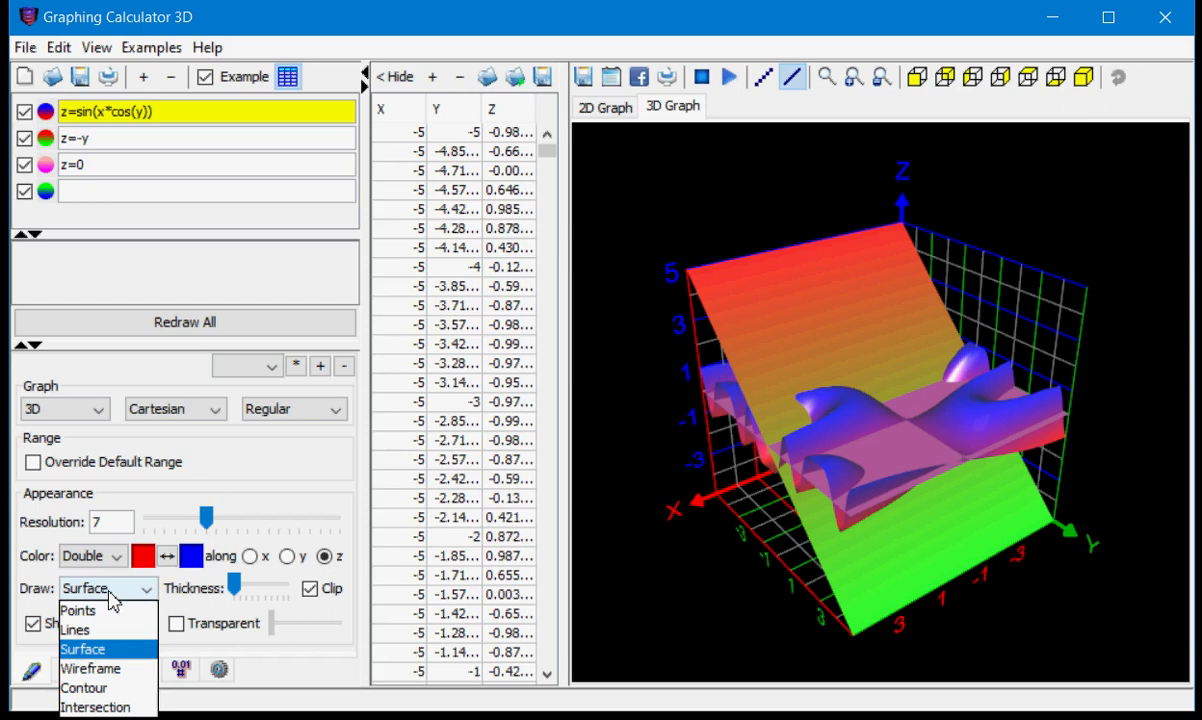
mouse_move(78, 688)
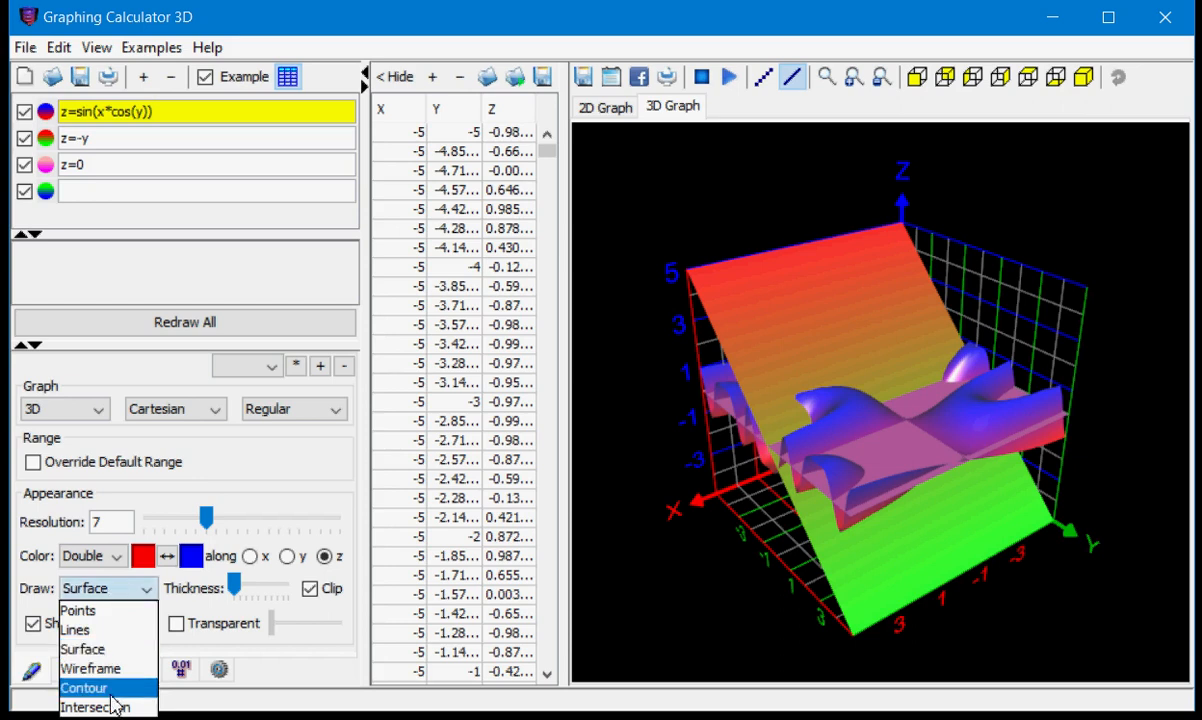
Set the z=sin(x*cos(y)) surface to Intersection drawing, leaving the planes hidden.
click(92, 680)
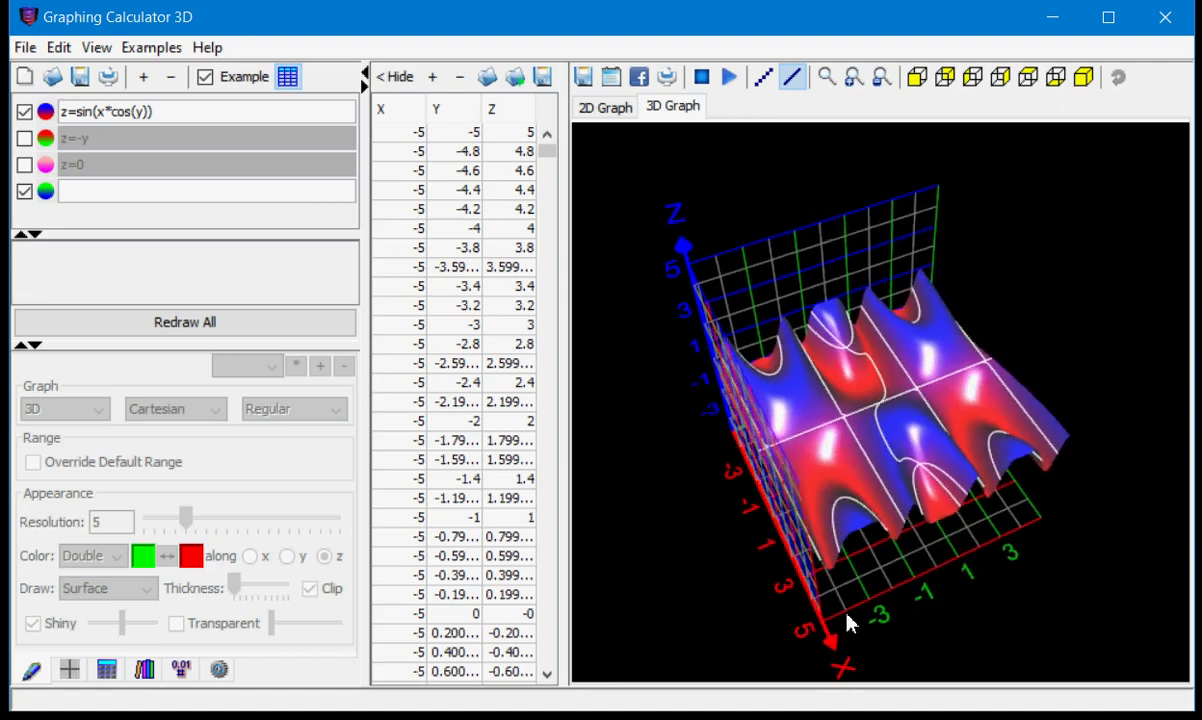
Orbit the wavy surface to view its intersection curves from the front, above and a corner.
drag(850, 620, 864, 468)
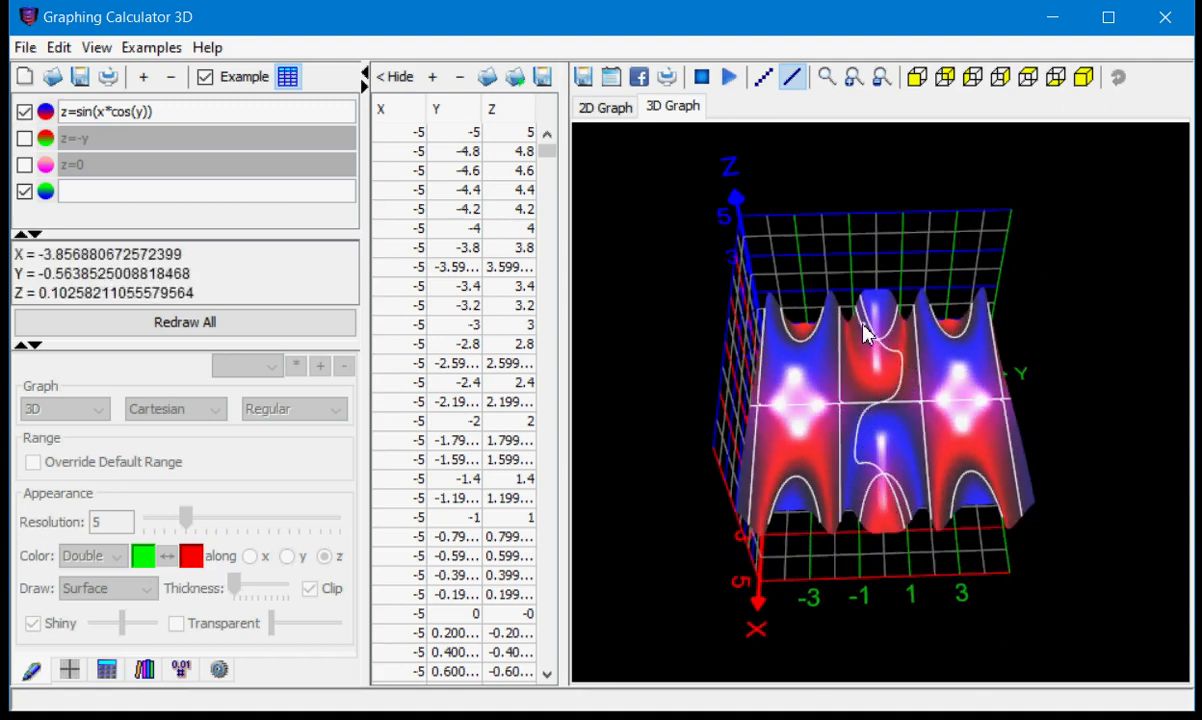
drag(864, 336, 1036, 548)
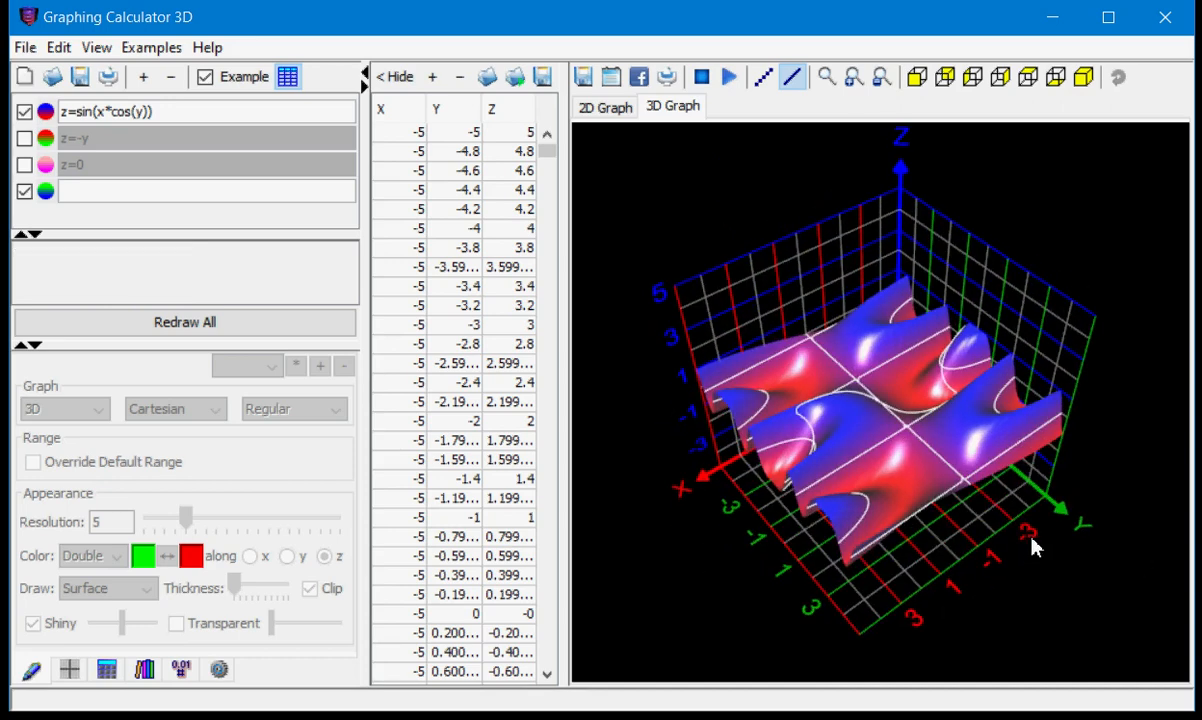
drag(1036, 548, 978, 482)
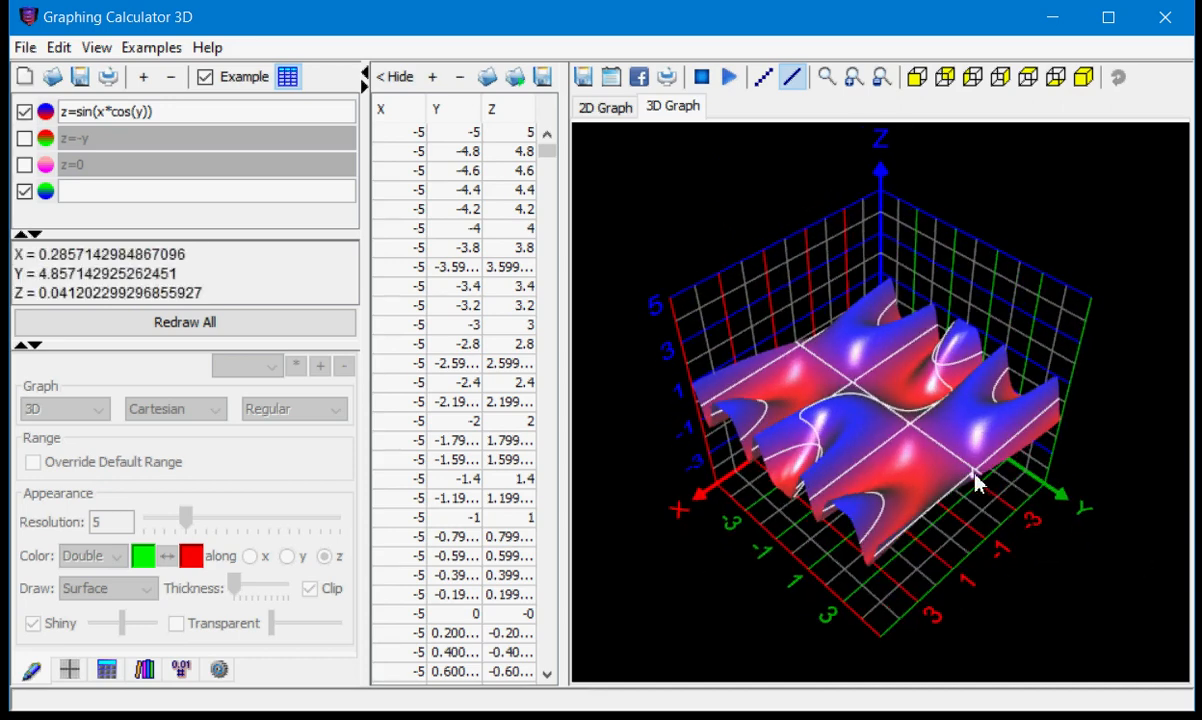
drag(974, 482, 920, 576)
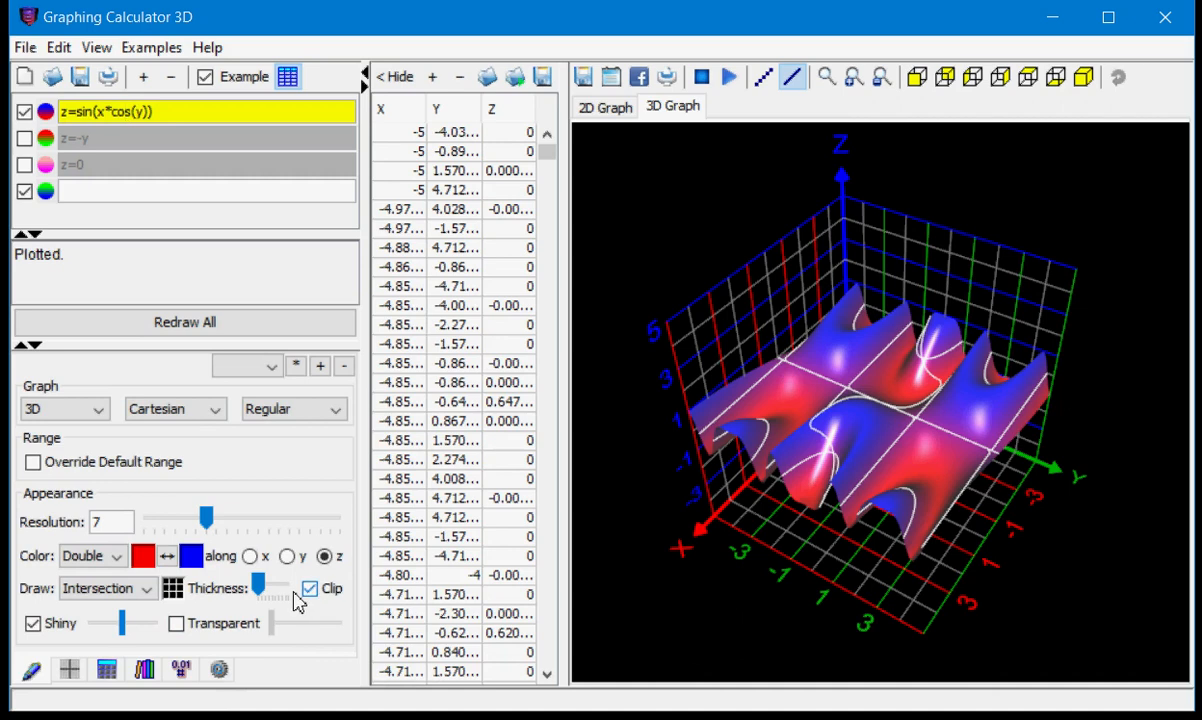
Thicken the wavy surface's intersection curves and colour them magenta.
drag(260, 588, 280, 588)
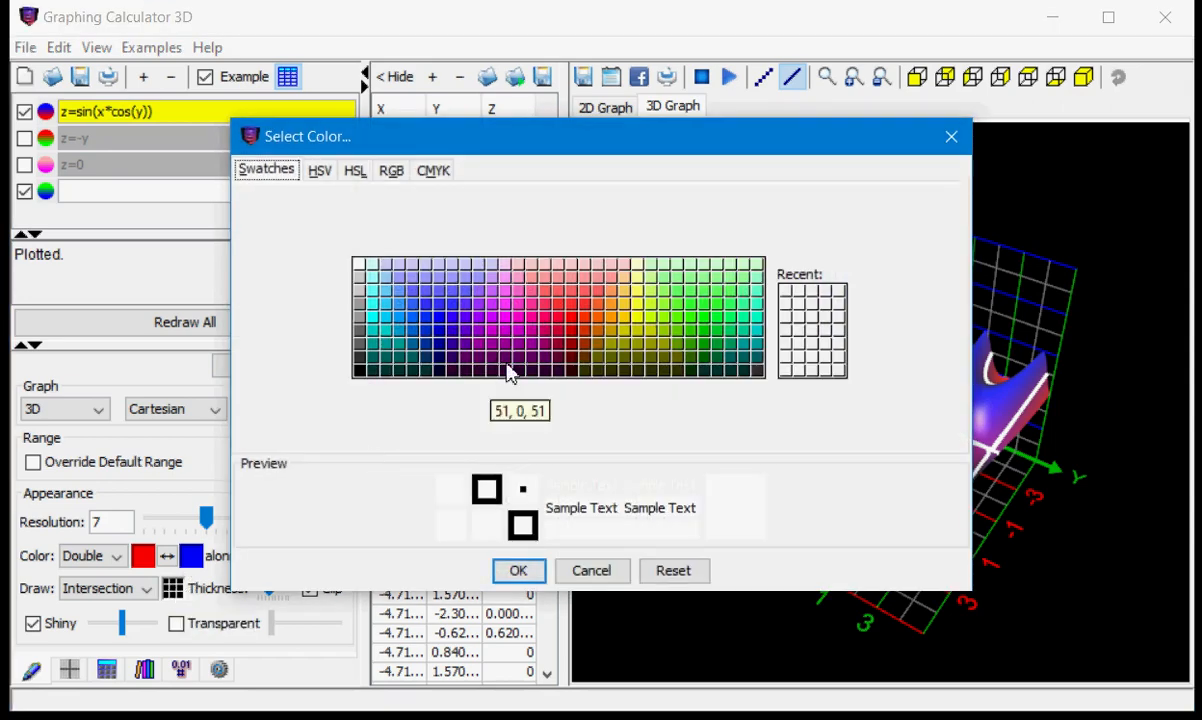
mouse_move(576, 332)
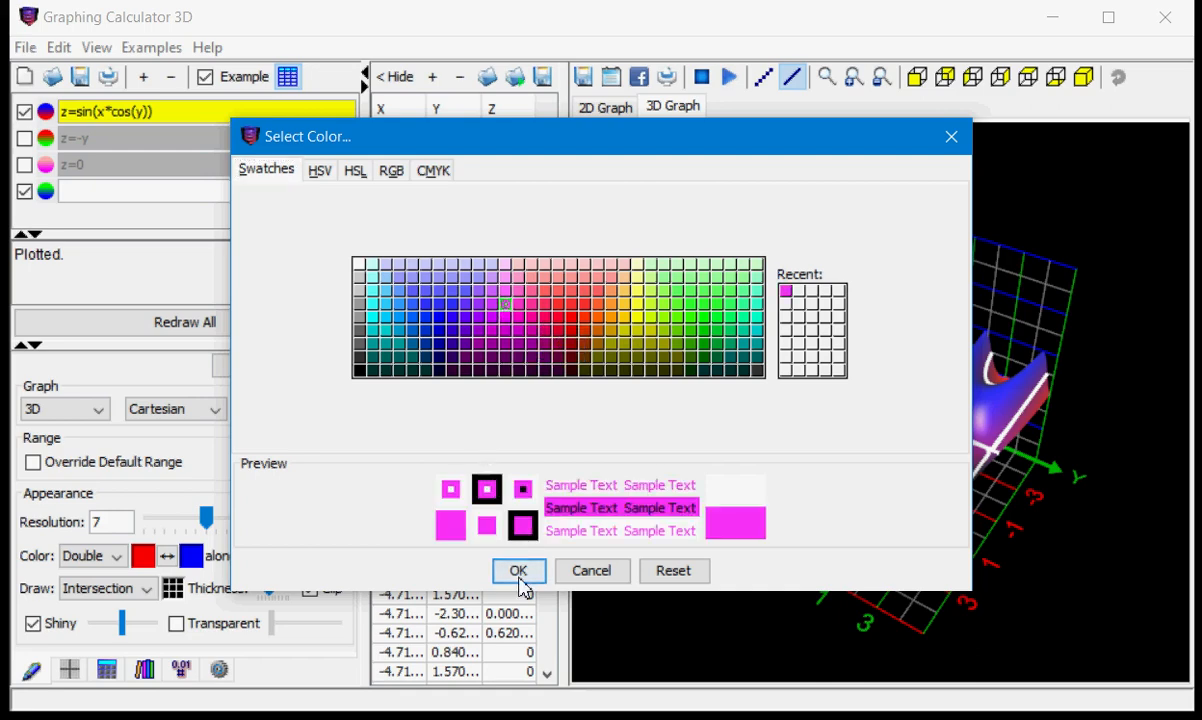
click(520, 570)
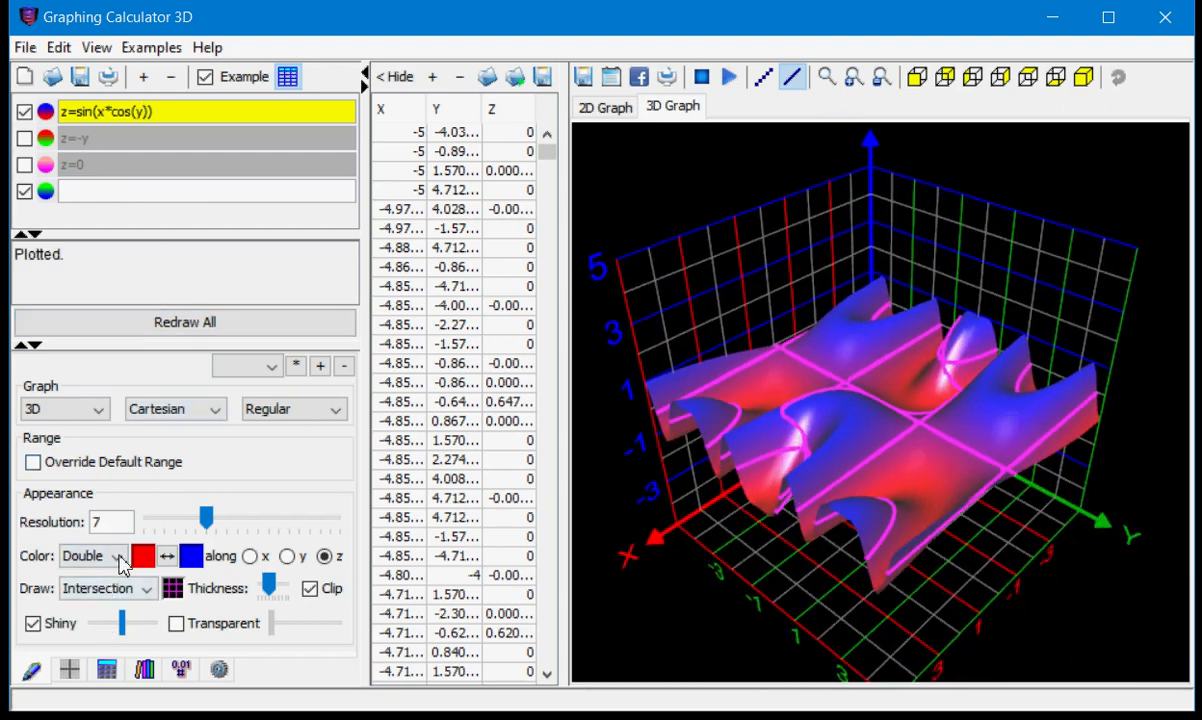
Switch the wavy surface to a single solid red colour and redraw all graphs.
click(118, 556)
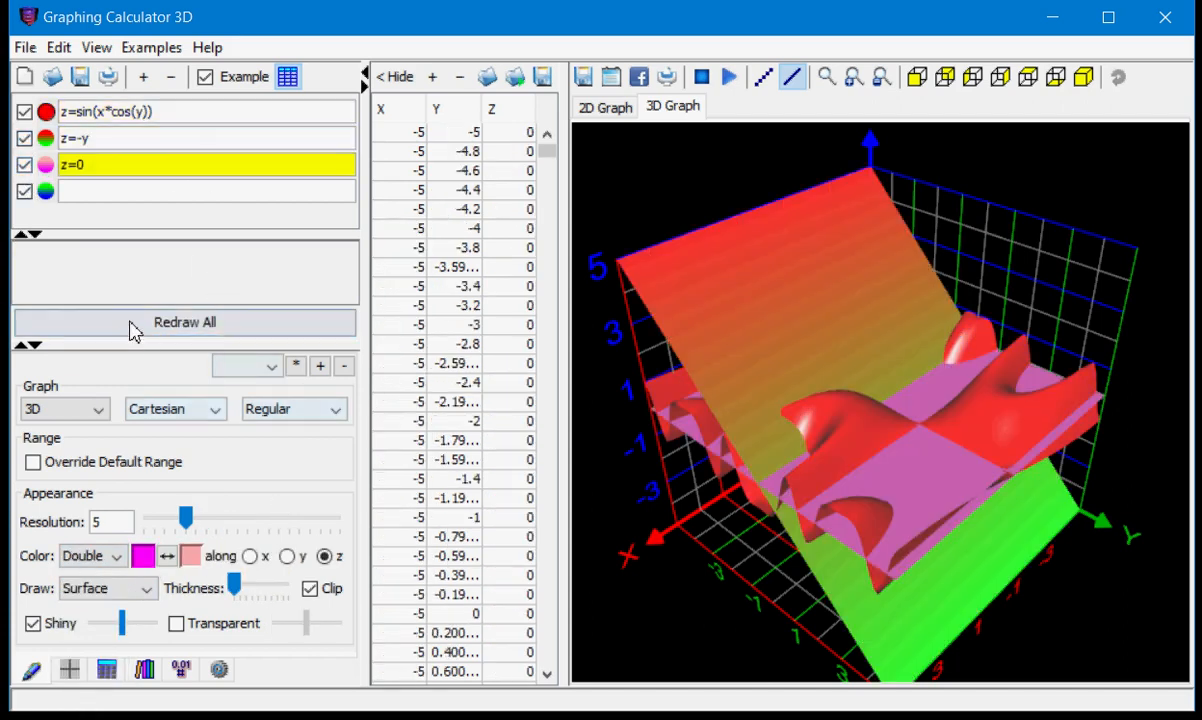
click(184, 320)
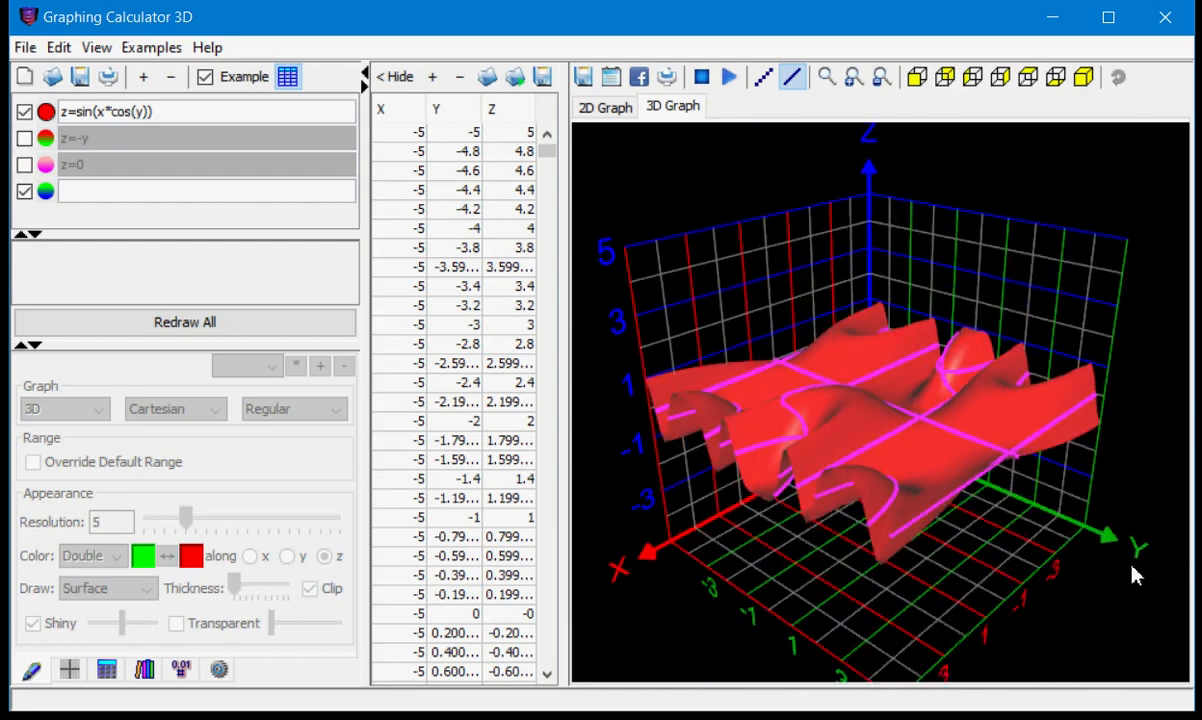
drag(1136, 576, 1080, 632)
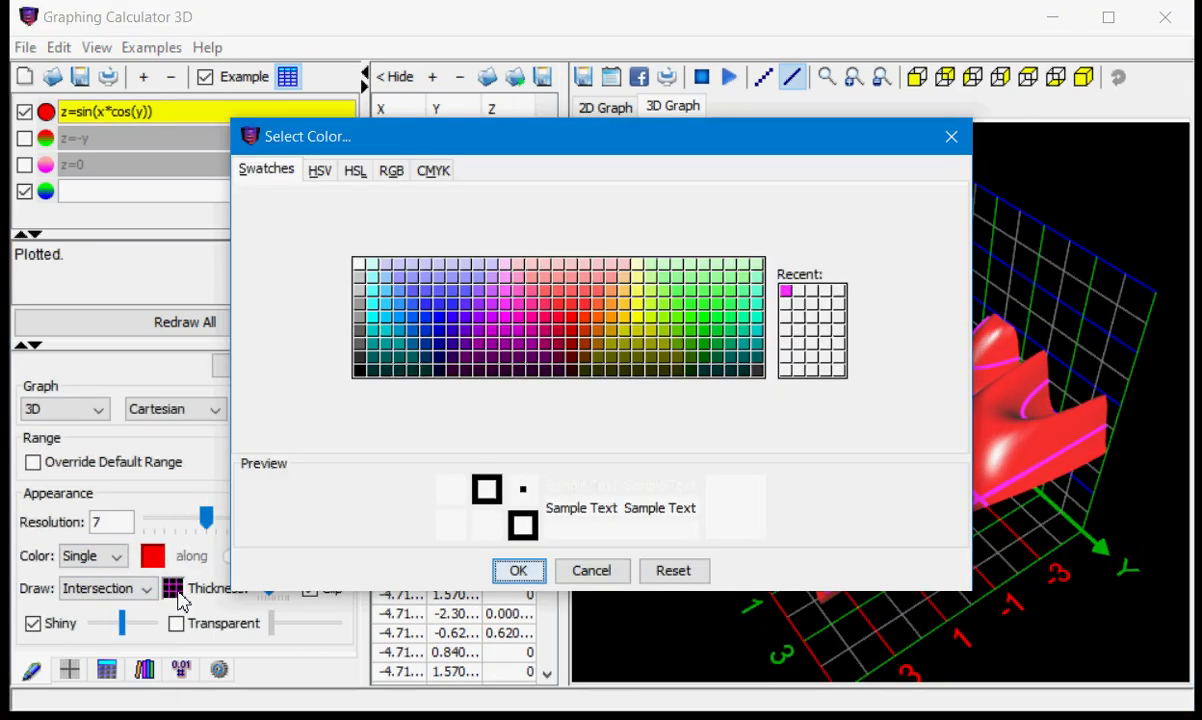
mouse_move(696, 318)
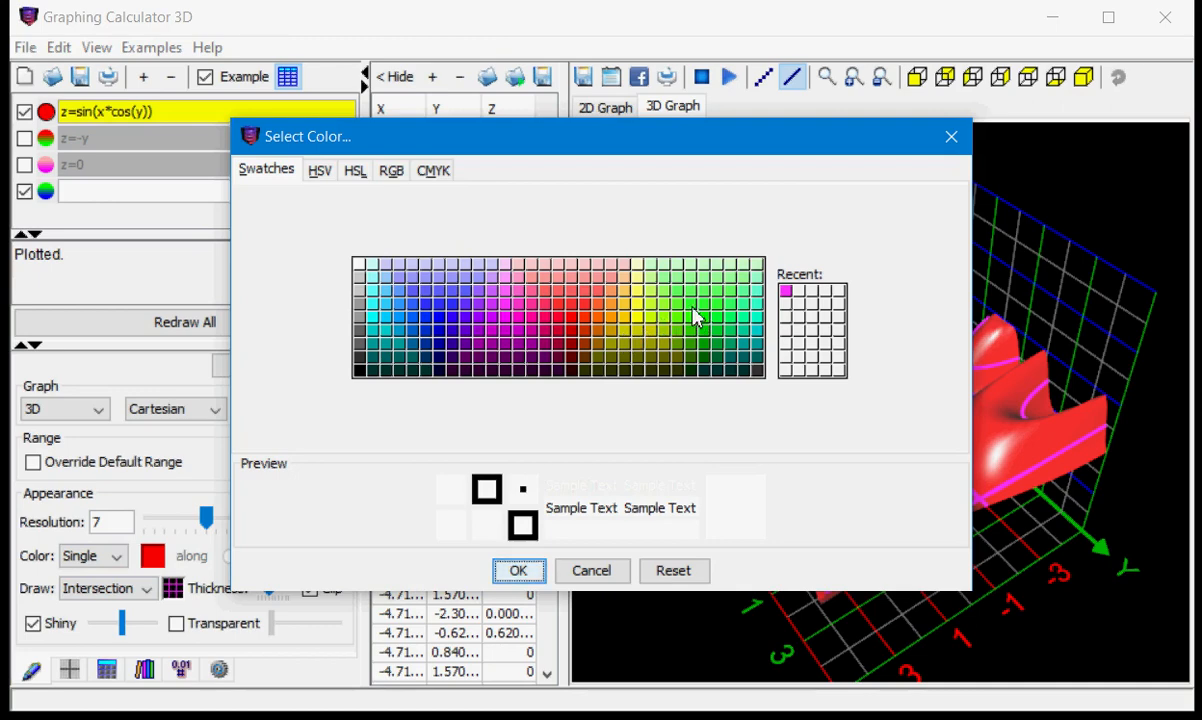
Apply green to the wavy surface's intersection curves and turn the view.
click(520, 572)
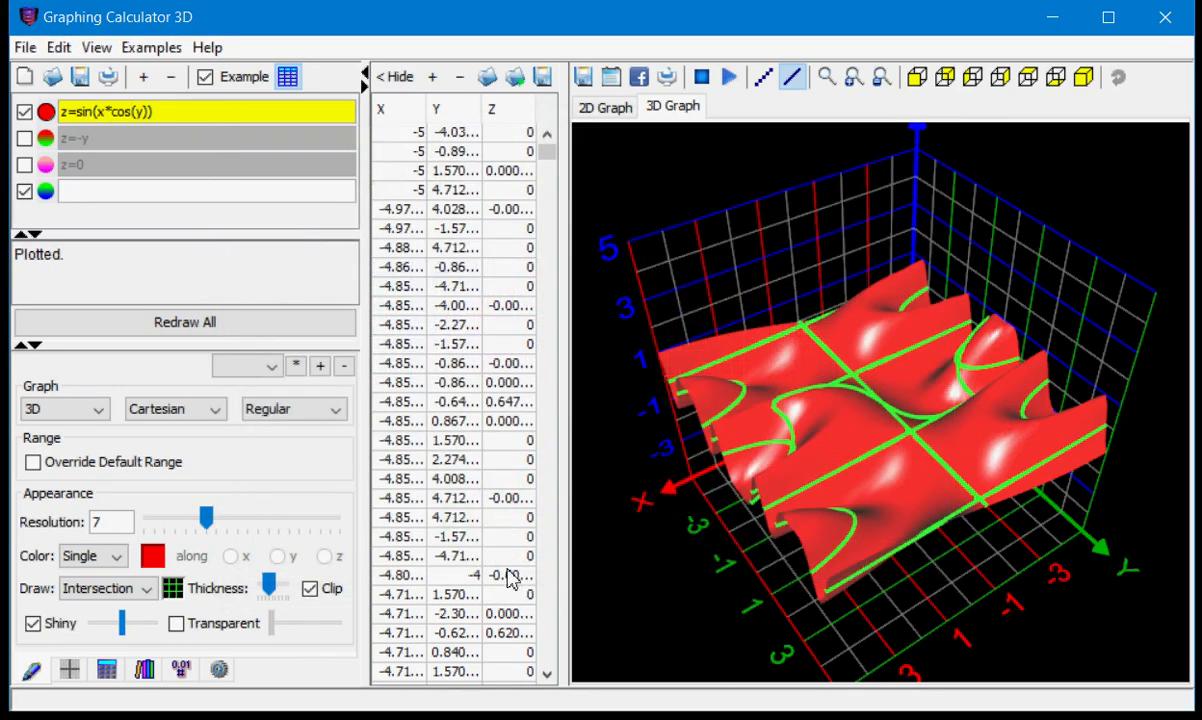
drag(900, 400, 770, 600)
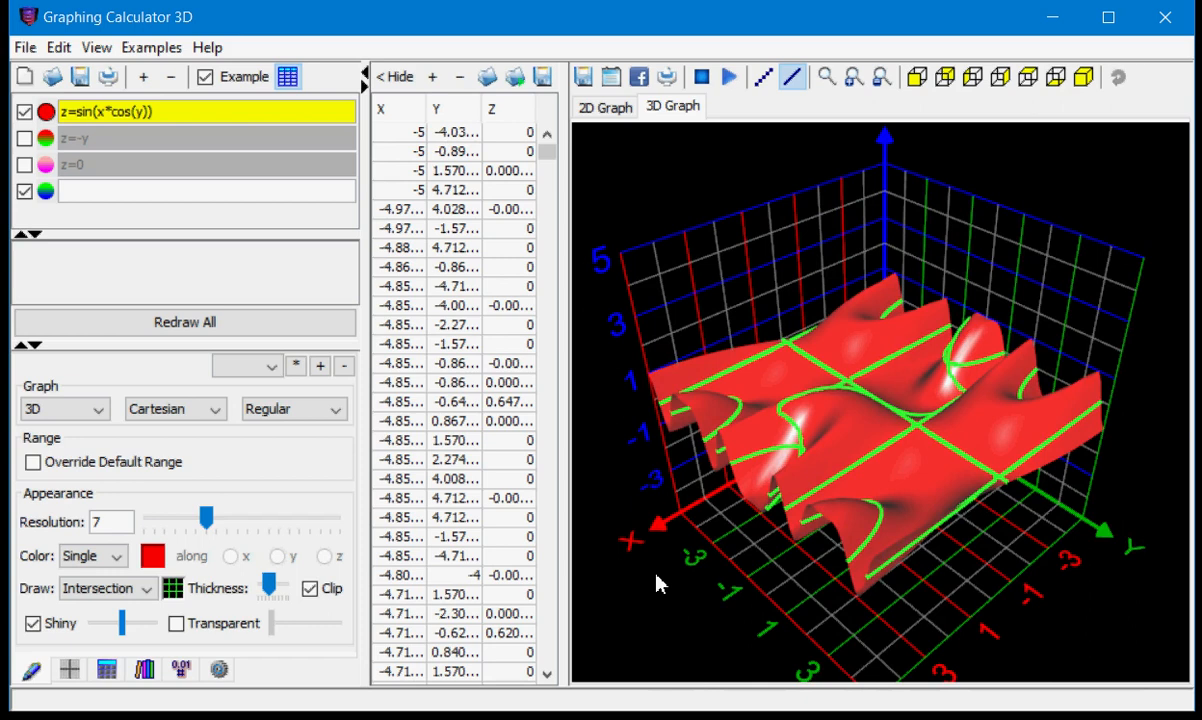
mouse_move(432, 384)
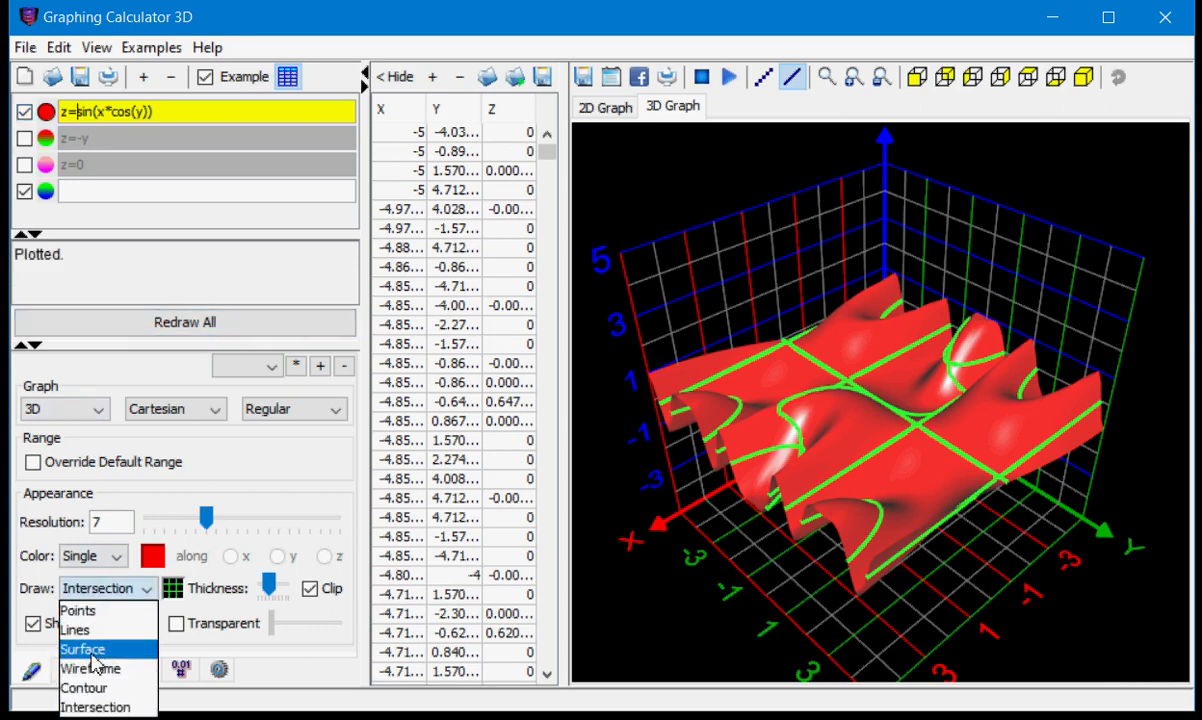
Draw z=sin(x*cos(y)) as a solid surface and set planes z=-y and z=0 to Intersection.
click(80, 648)
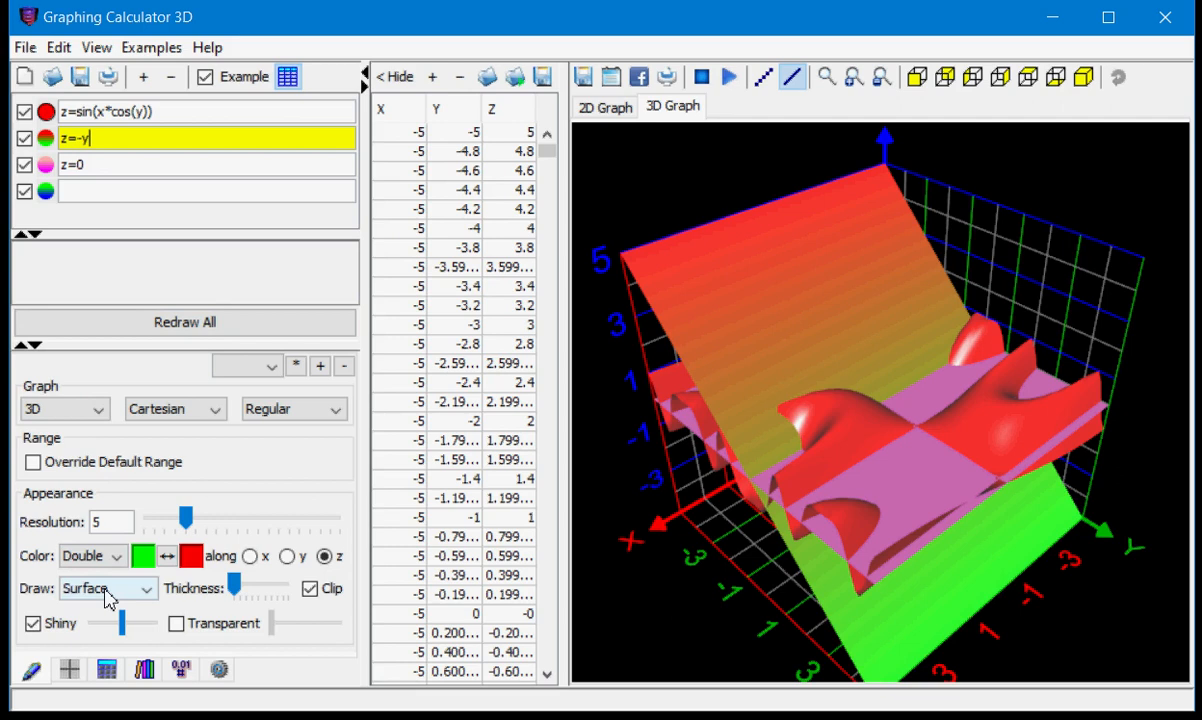
click(108, 588)
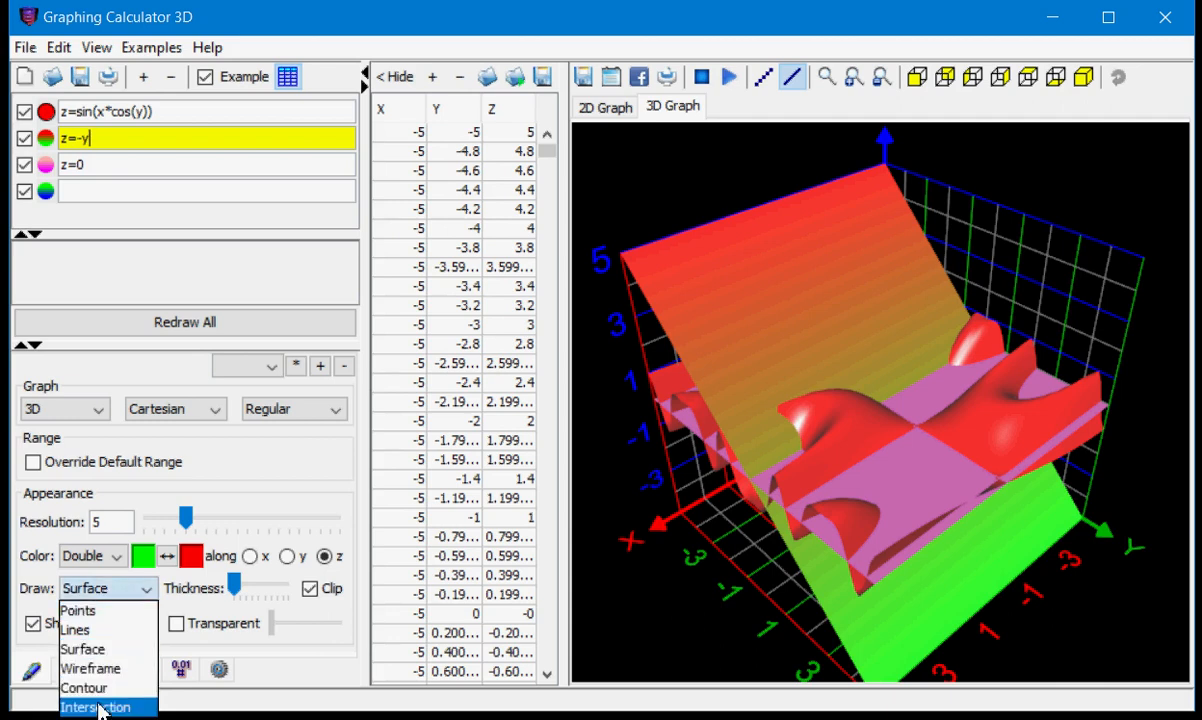
click(100, 704)
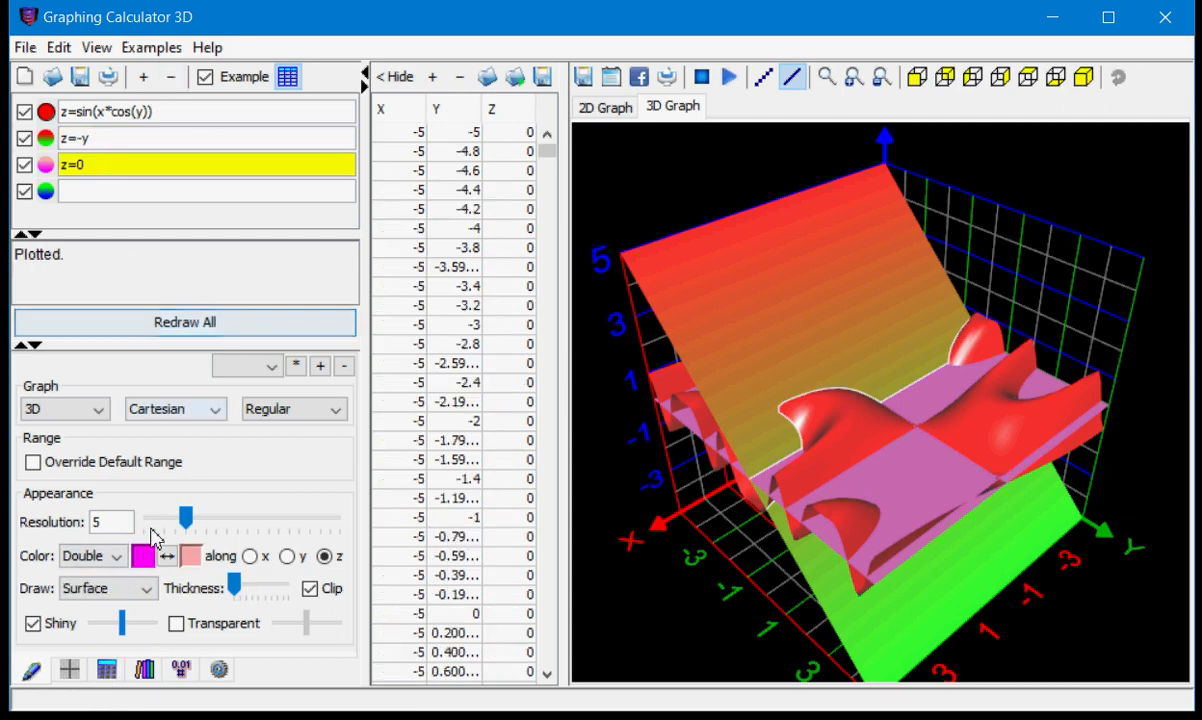
click(108, 588)
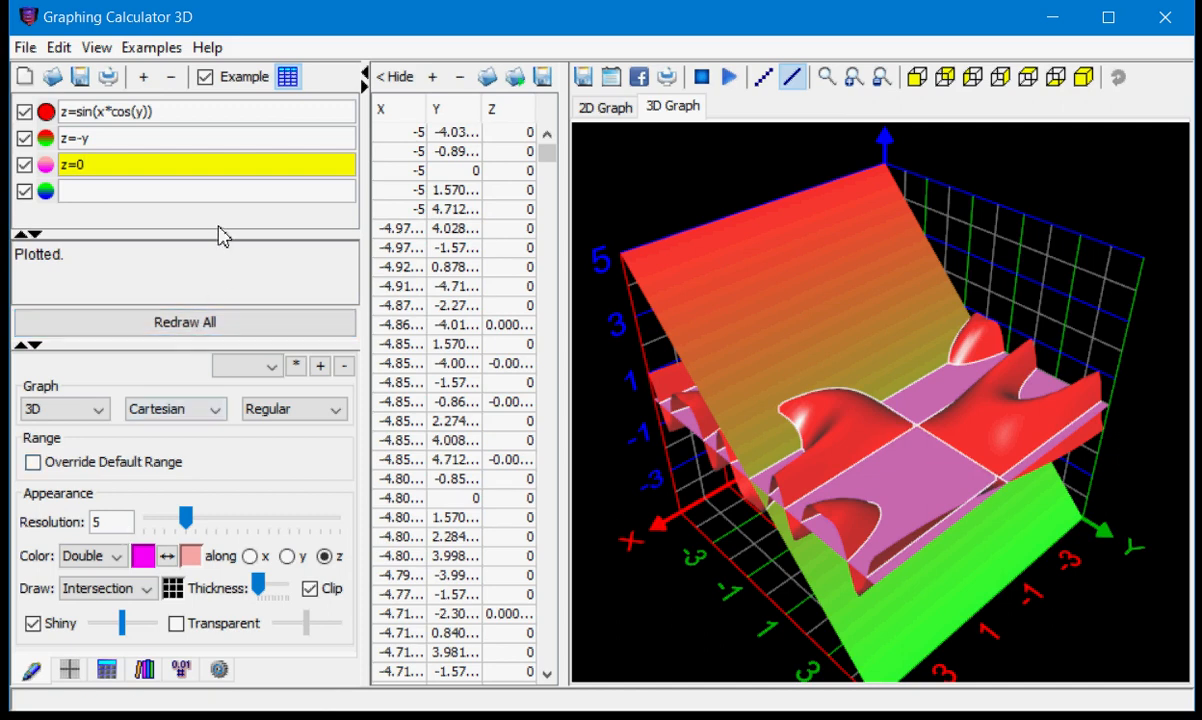
mouse_move(162, 596)
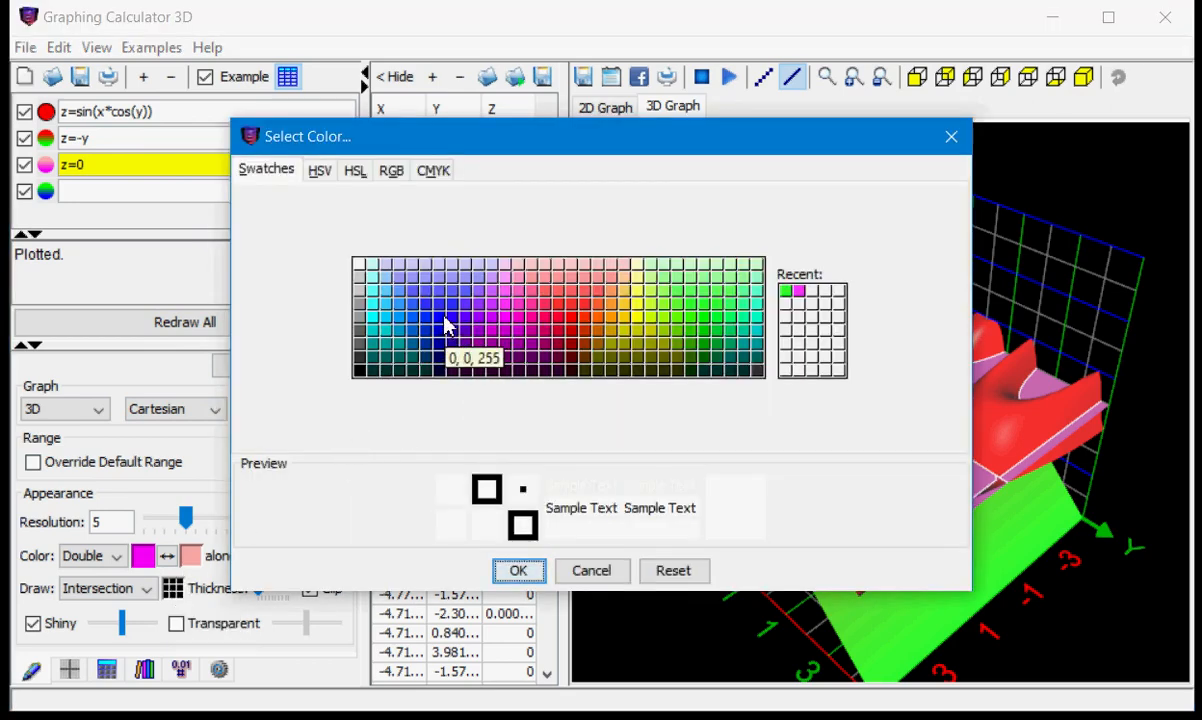
Pick blue (0,0,255) for the z=0 plane's intersection curves.
click(520, 572)
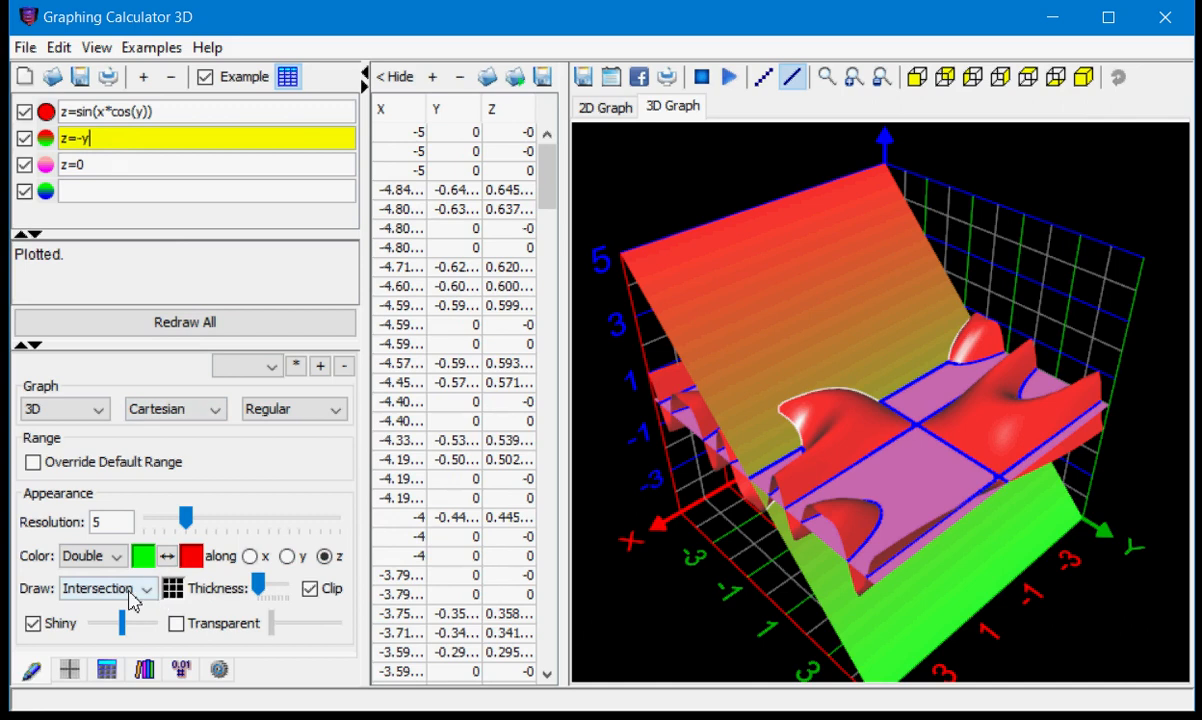
mouse_move(130, 604)
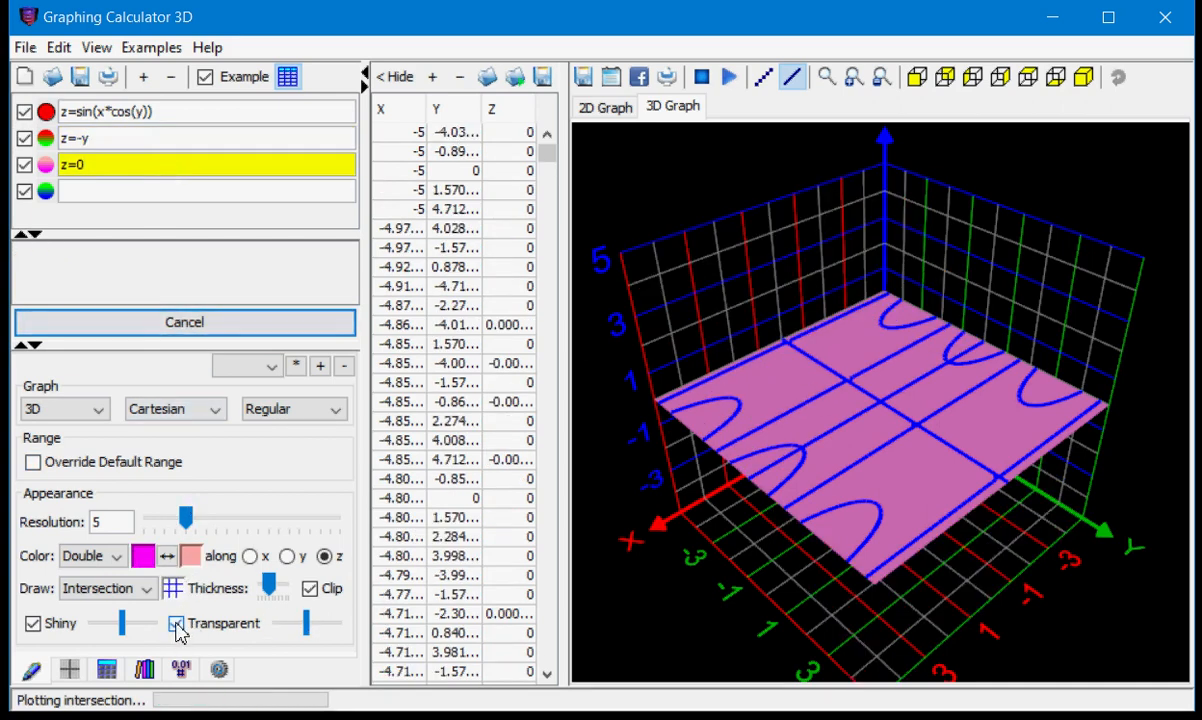
Enable Transparent so only the blue and white curves show, then orbit to see them edge-on.
click(176, 624)
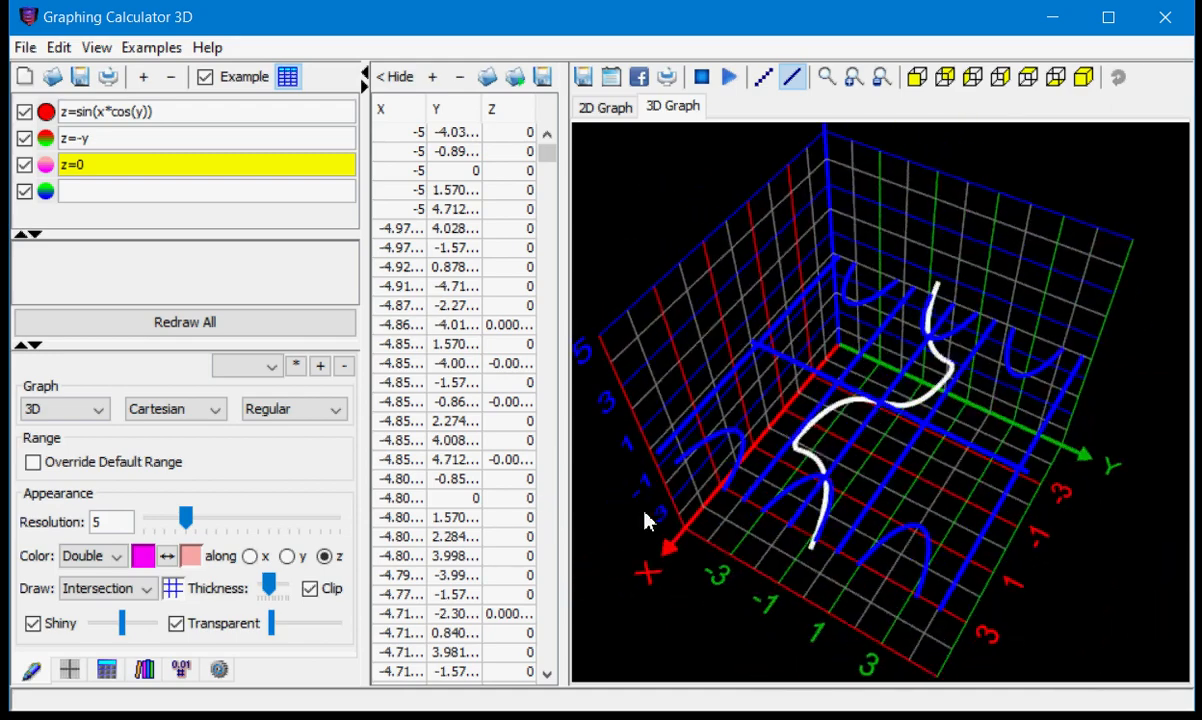
drag(644, 520, 616, 462)
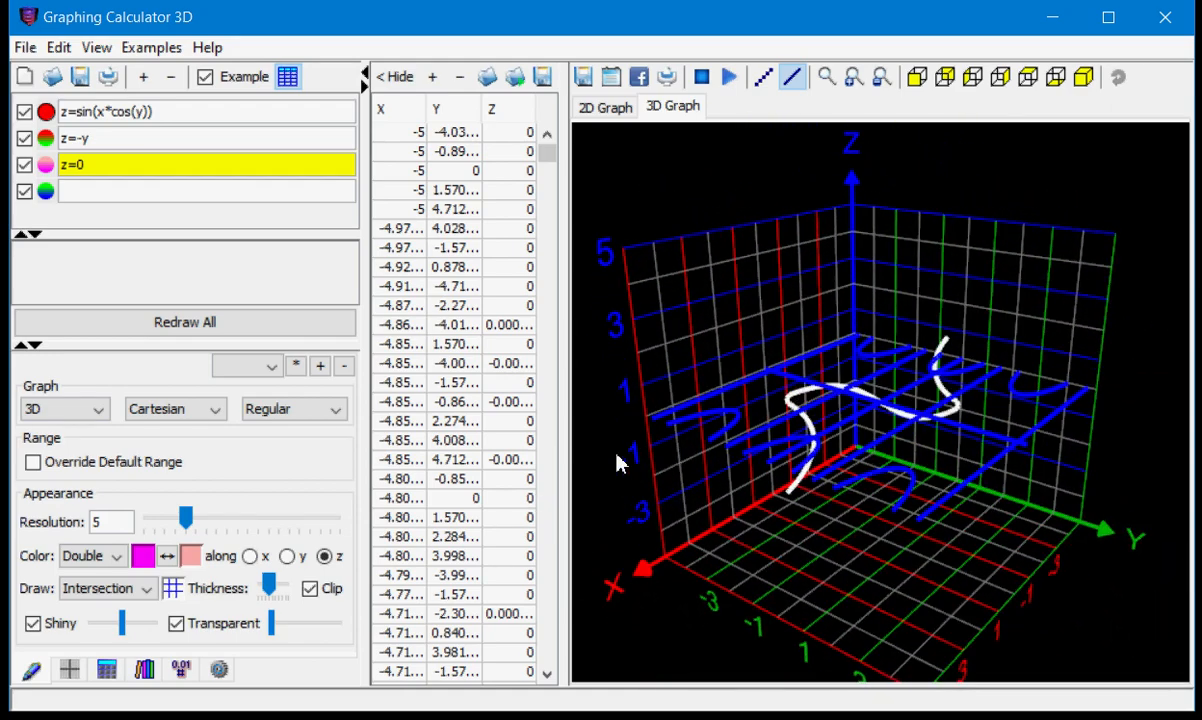
drag(616, 464, 822, 504)
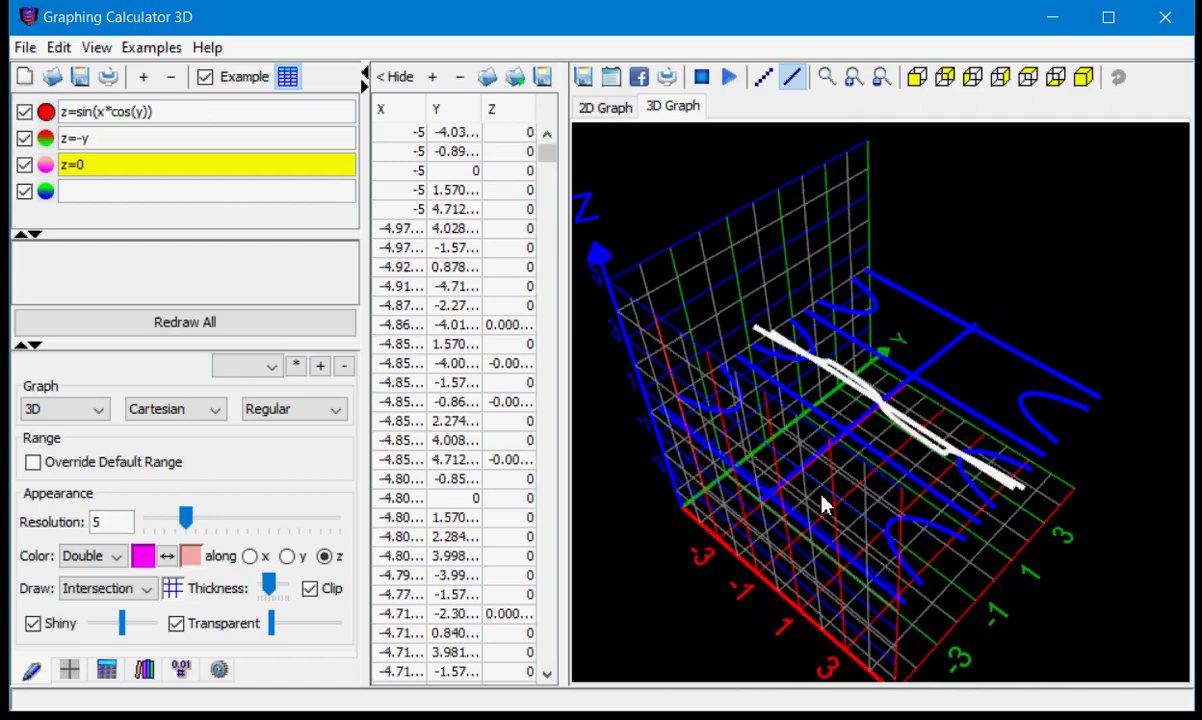